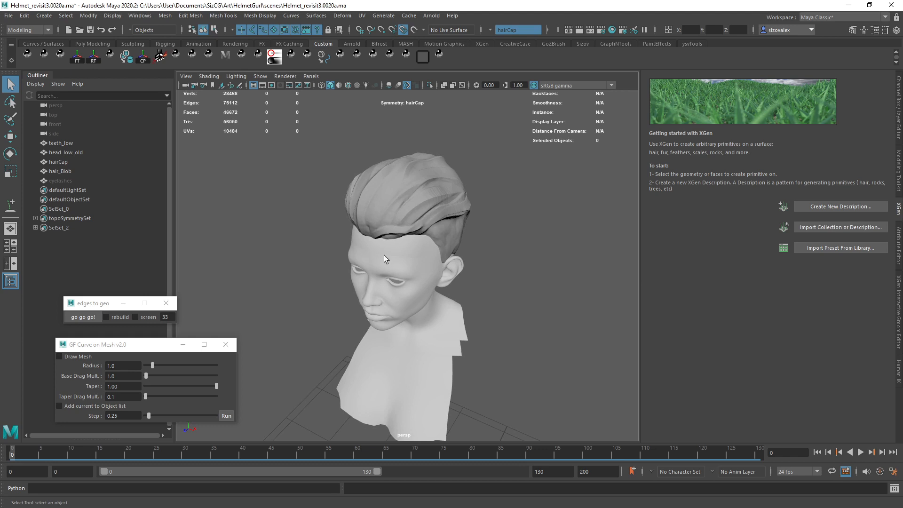
mouse_move(468, 305)
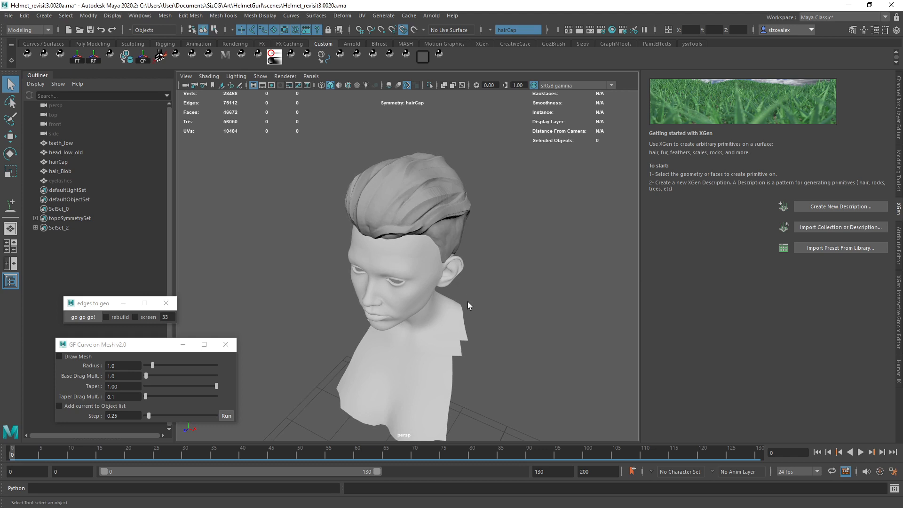
Select the hair_Blob mesh and orbit around it to study the hair shape and hairline.
left_click_drag(469, 305, 492, 269)
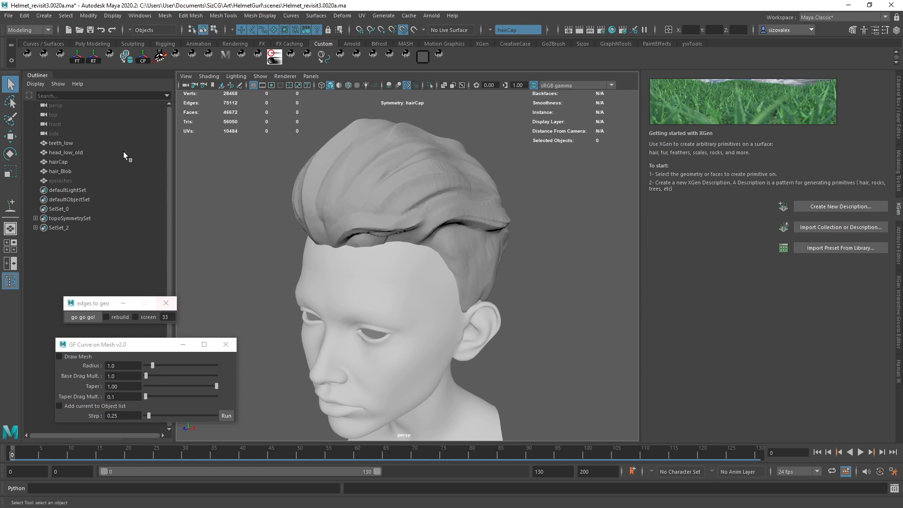
left_click(59, 171)
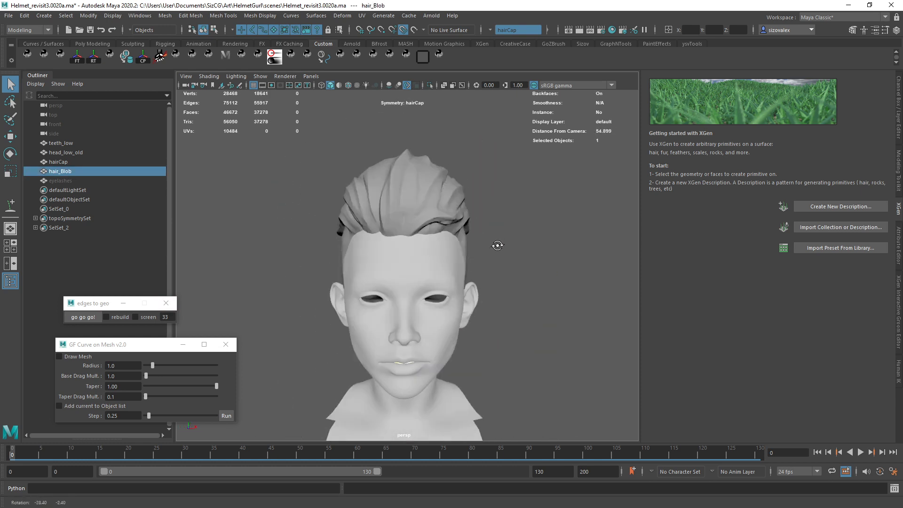
left_click_drag(497, 245, 595, 239)
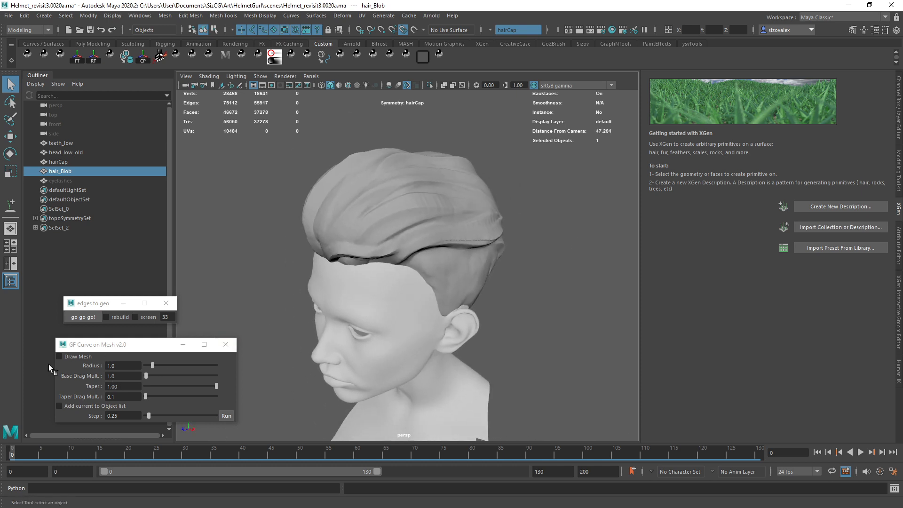
left_click_drag(116, 344, 159, 342)
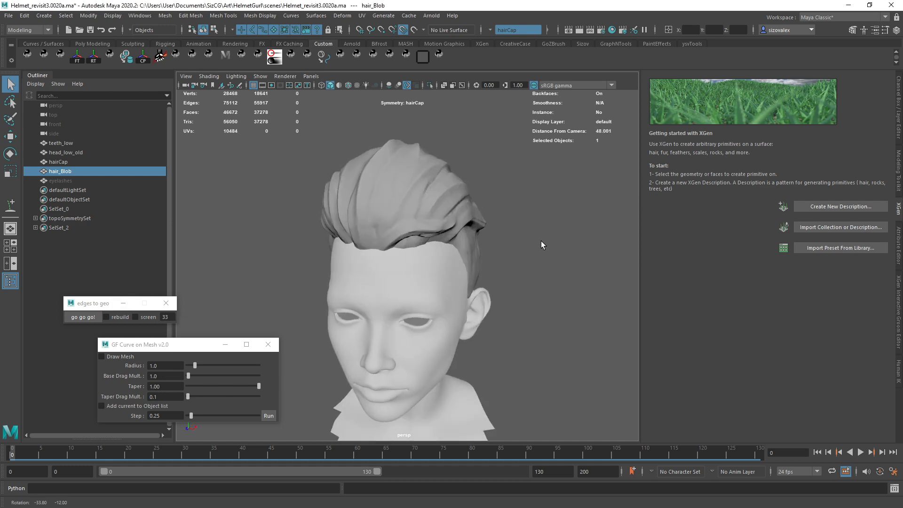
left_click_drag(541, 244, 461, 266)
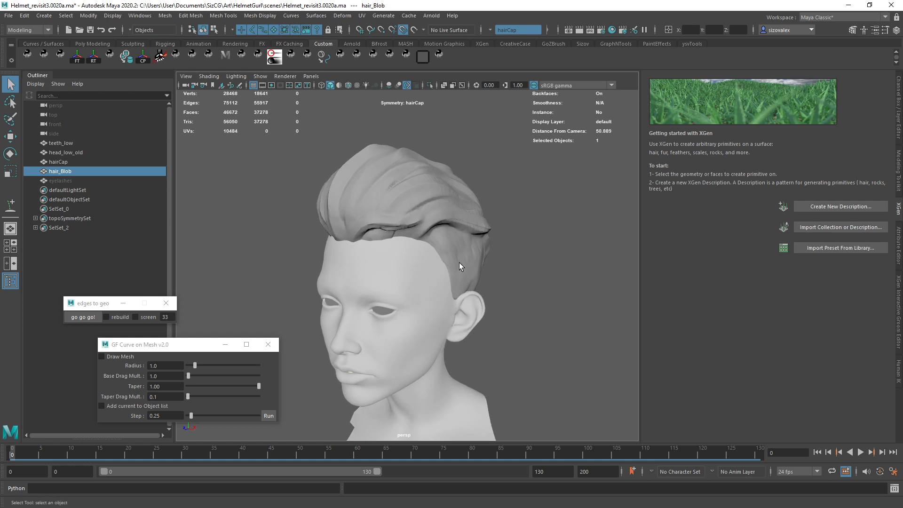
left_click_drag(461, 266, 431, 350)
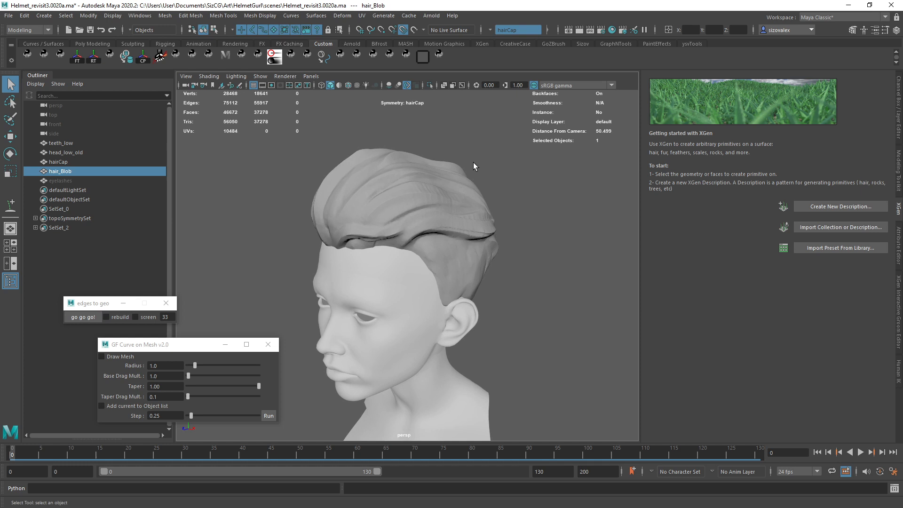
mouse_move(517, 196)
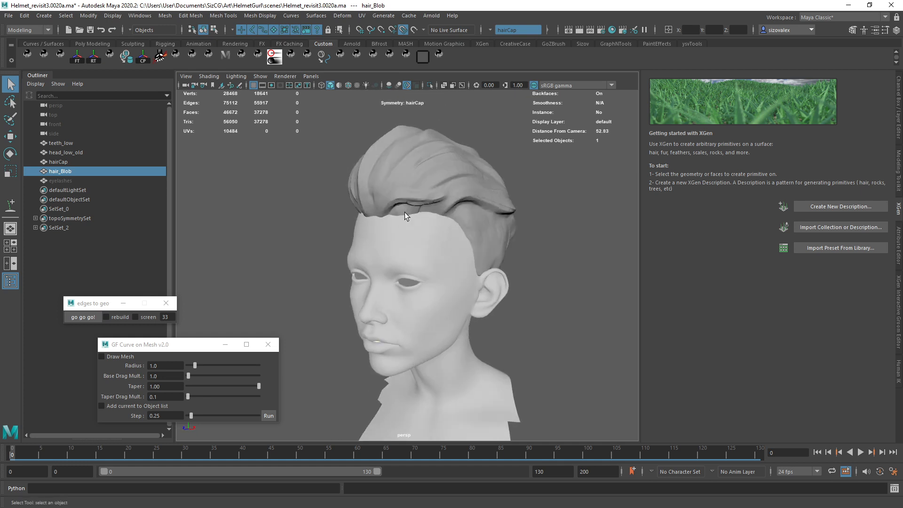
left_click_drag(404, 216, 482, 208)
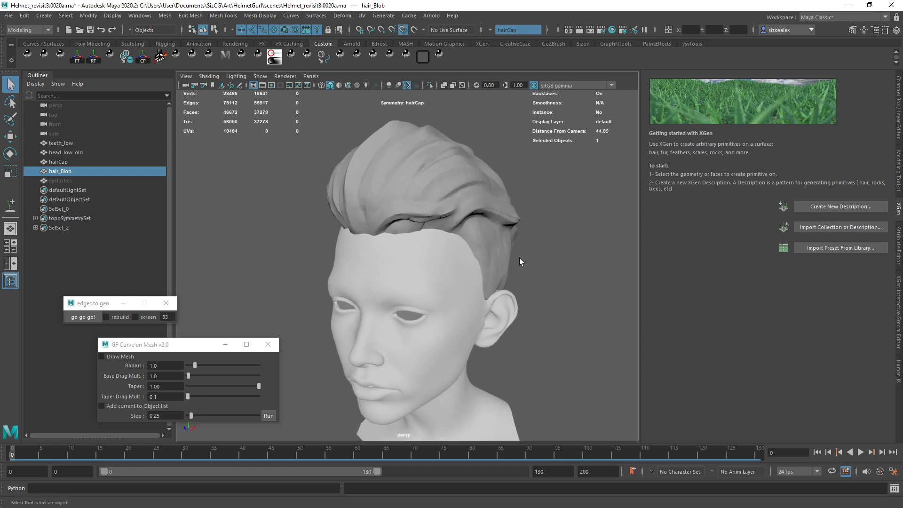
left_click_drag(521, 262, 498, 260)
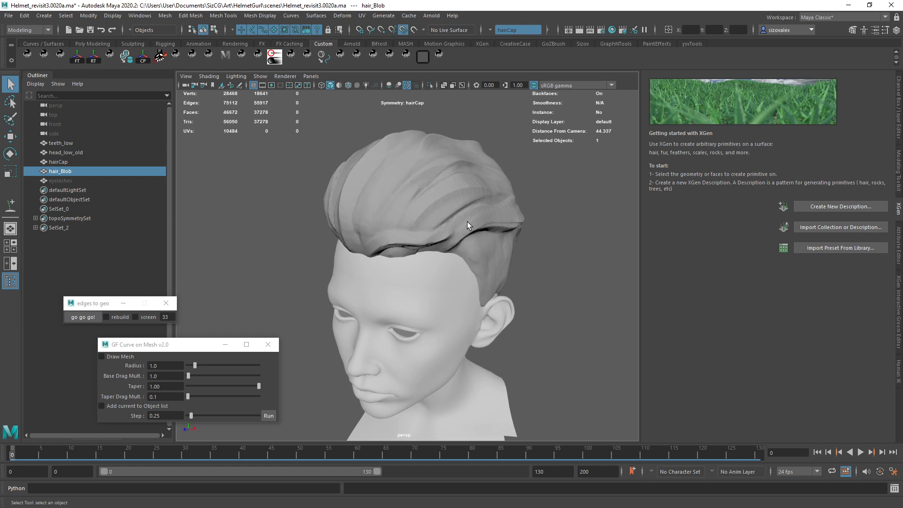
mouse_move(196, 271)
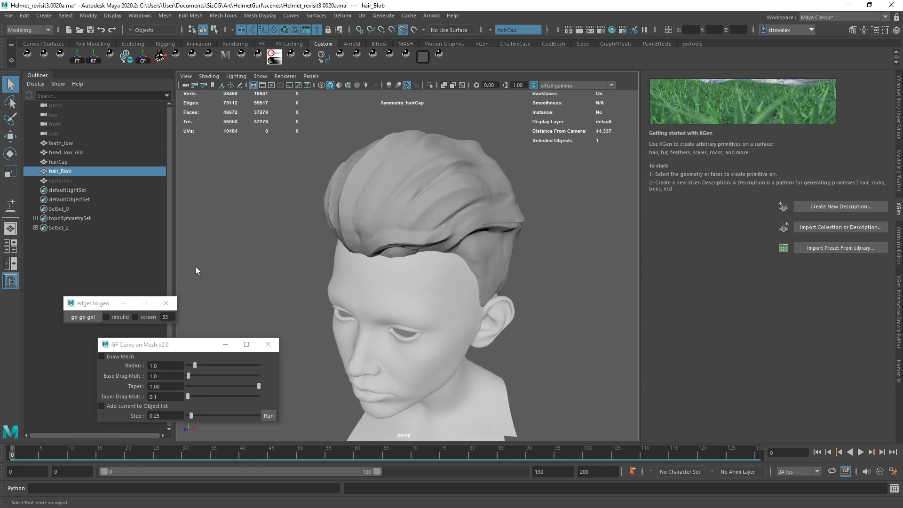
mouse_move(398, 78)
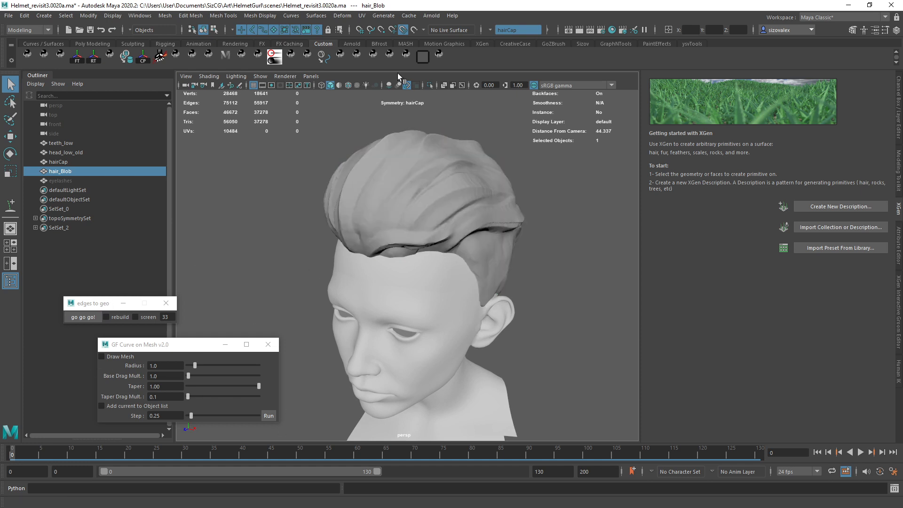
Start the GF Curve on Mesh tool and draw the first guide curve along the front hairline.
left_click(165, 365)
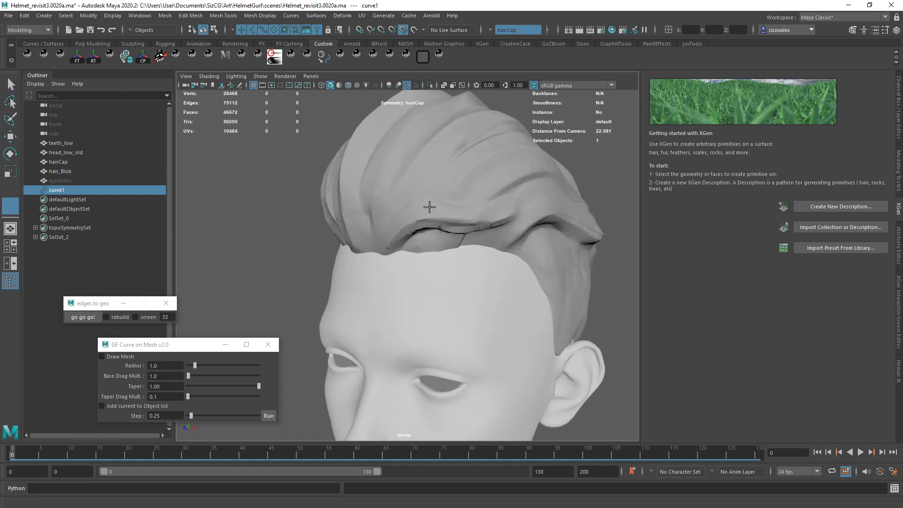
left_click_drag(429, 208, 508, 230)
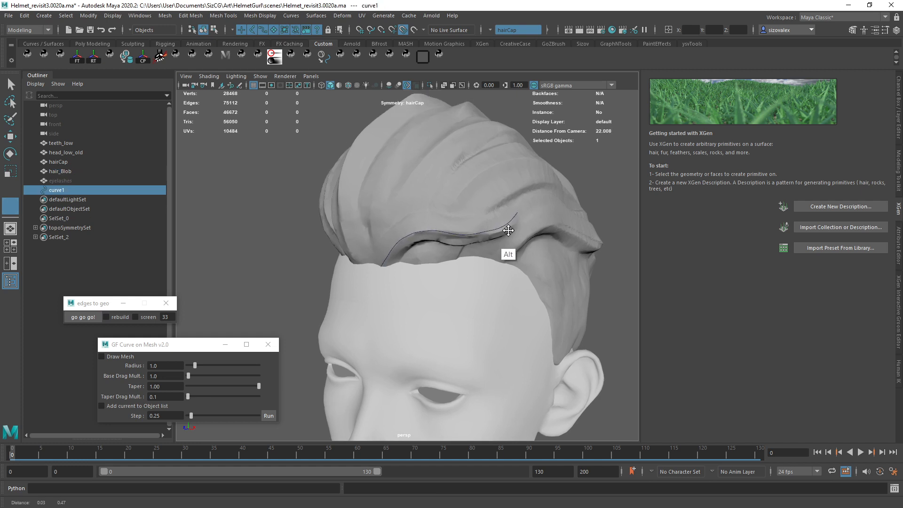
left_click_drag(509, 231, 453, 223)
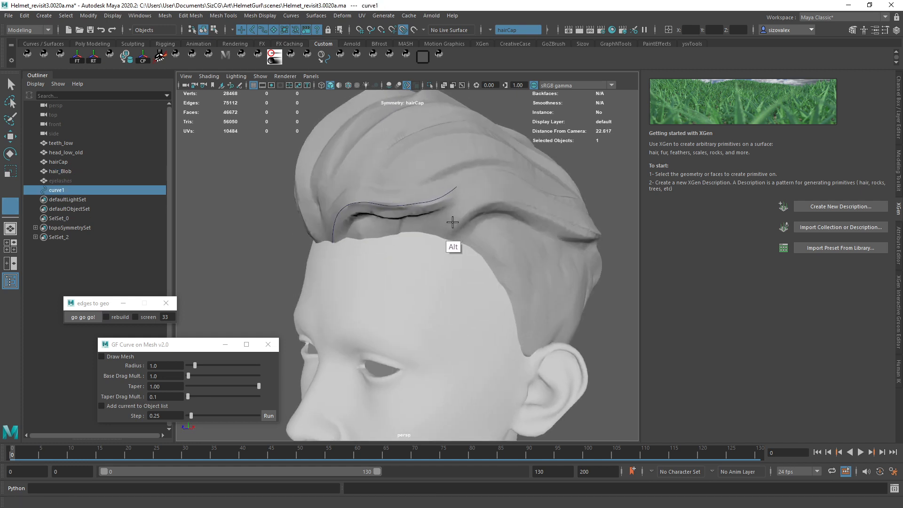
left_click_drag(451, 223, 429, 259)
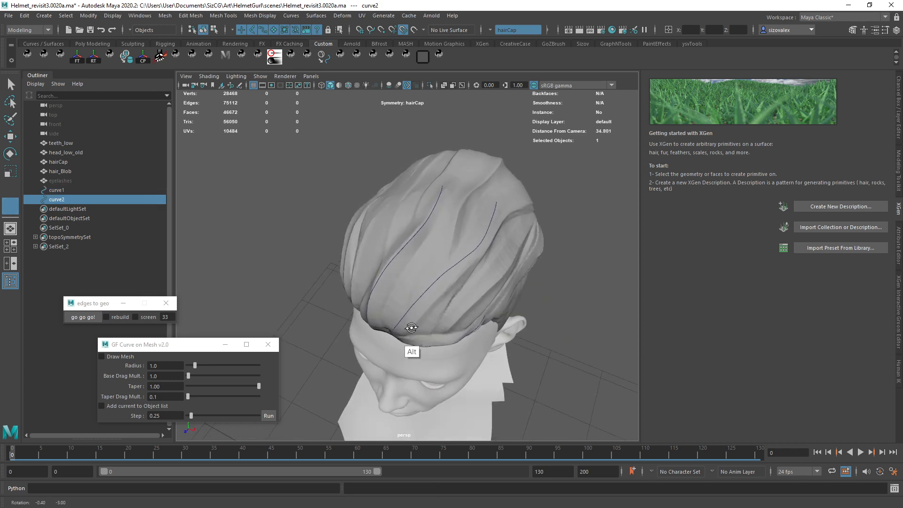
left_click_drag(411, 327, 395, 303)
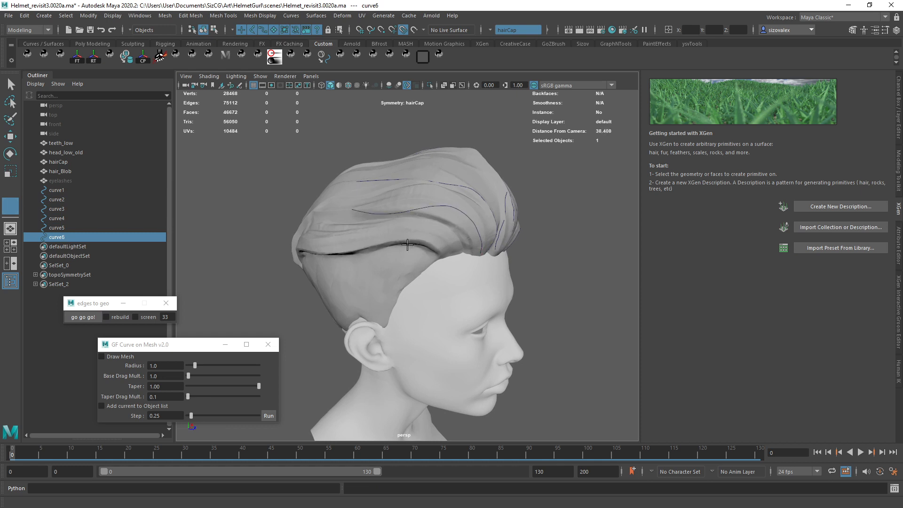
Draw guide curves along the side strands and over the top of the hair.
left_click_drag(407, 244, 492, 258)
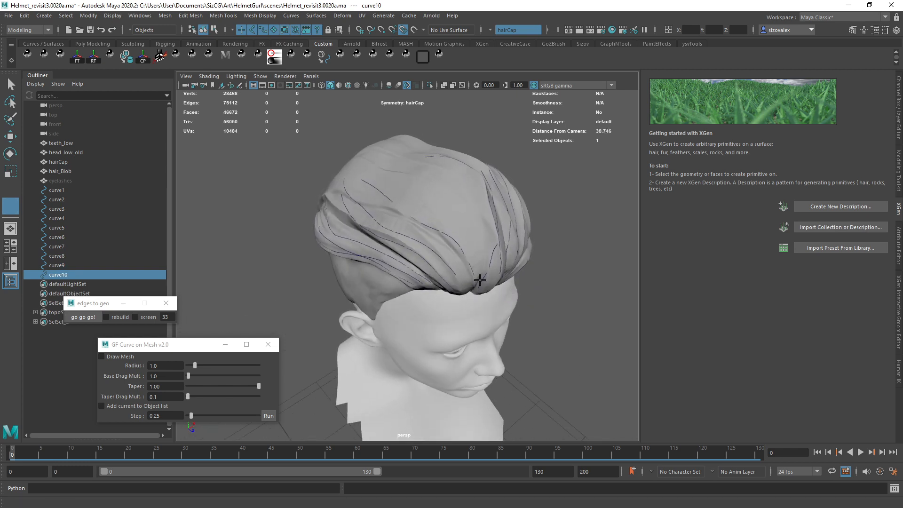
left_click_drag(479, 281, 449, 263)
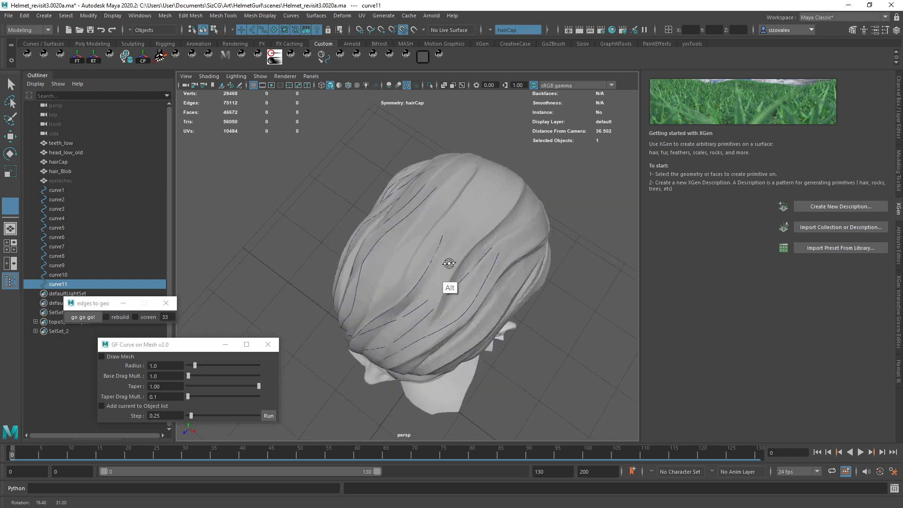
left_click_drag(449, 264, 385, 286)
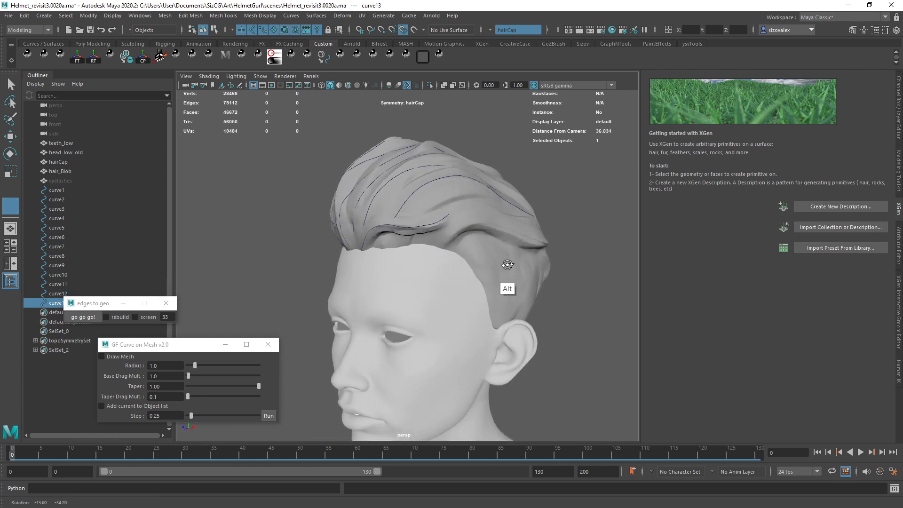
left_click_drag(506, 265, 466, 259)
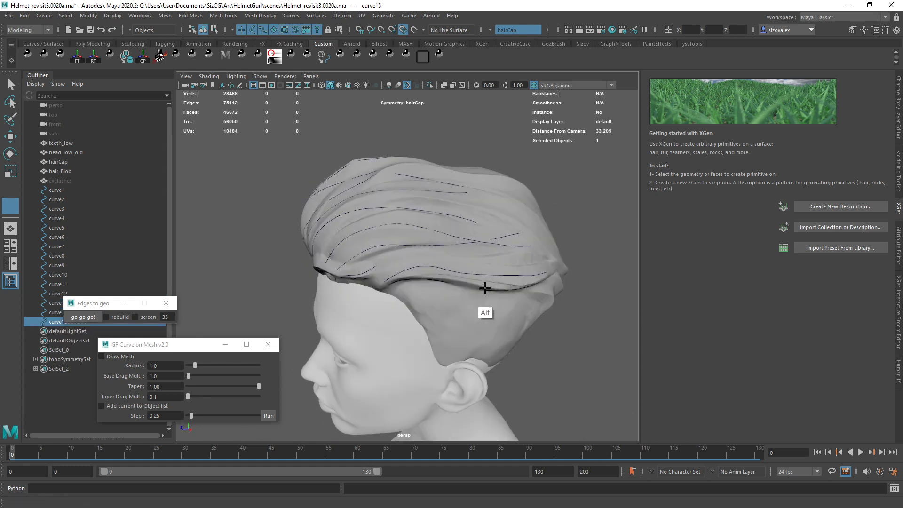
left_click_drag(484, 288, 559, 279)
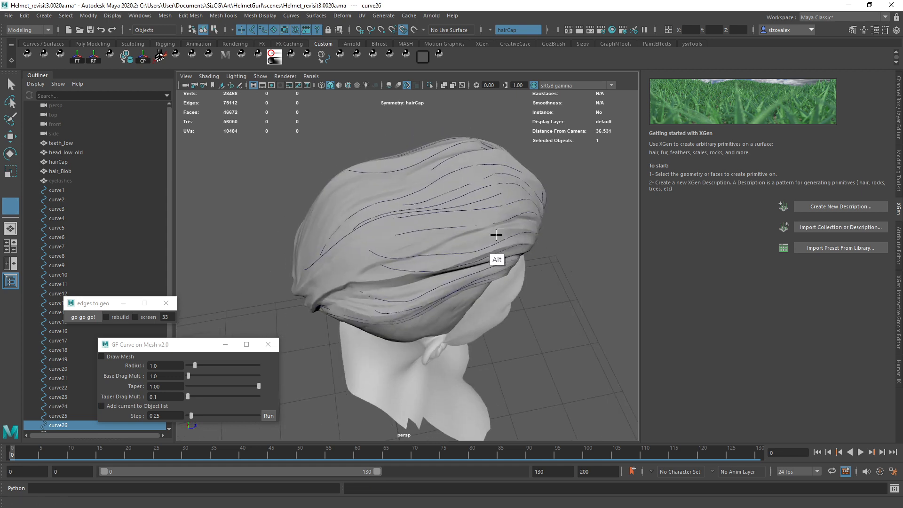
Draw guide curves along the side strands and onto the back hair.
left_click_drag(497, 234, 485, 213)
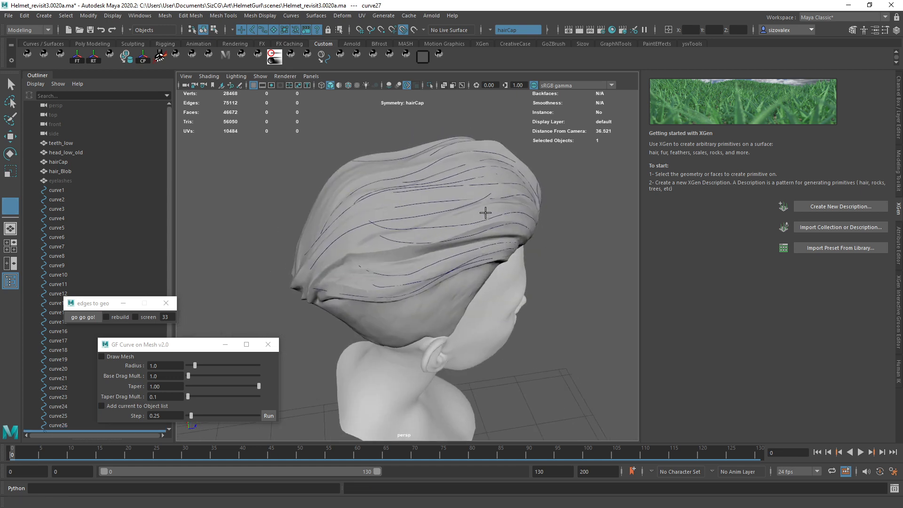
left_click_drag(485, 213, 364, 247)
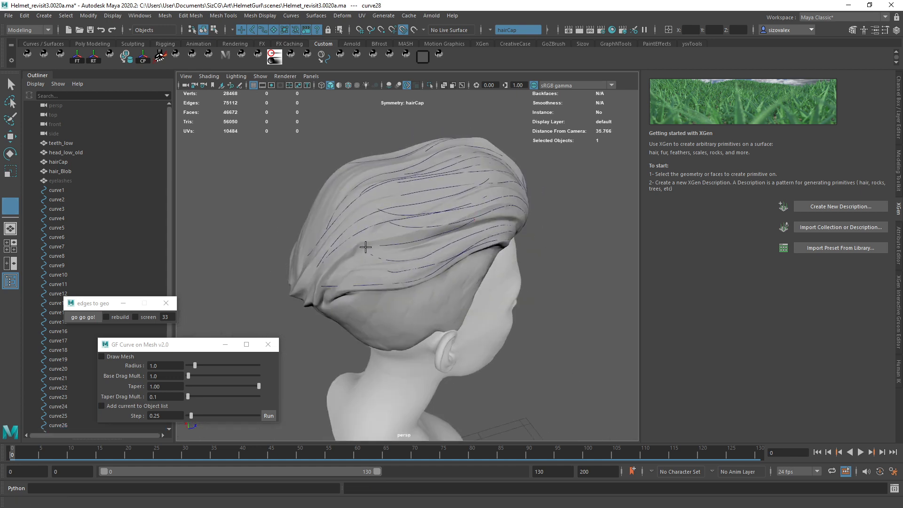
left_click_drag(365, 248, 401, 284)
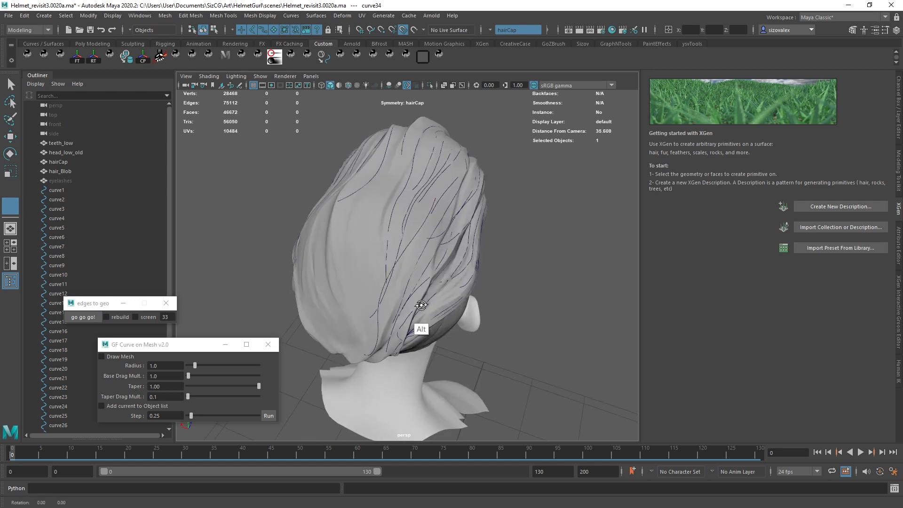
left_click_drag(420, 319, 400, 245)
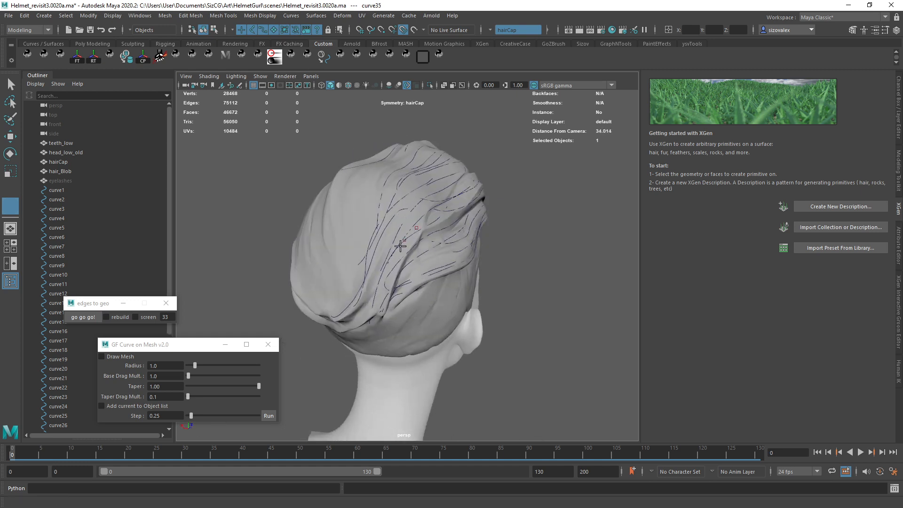
left_click_drag(400, 244, 412, 279)
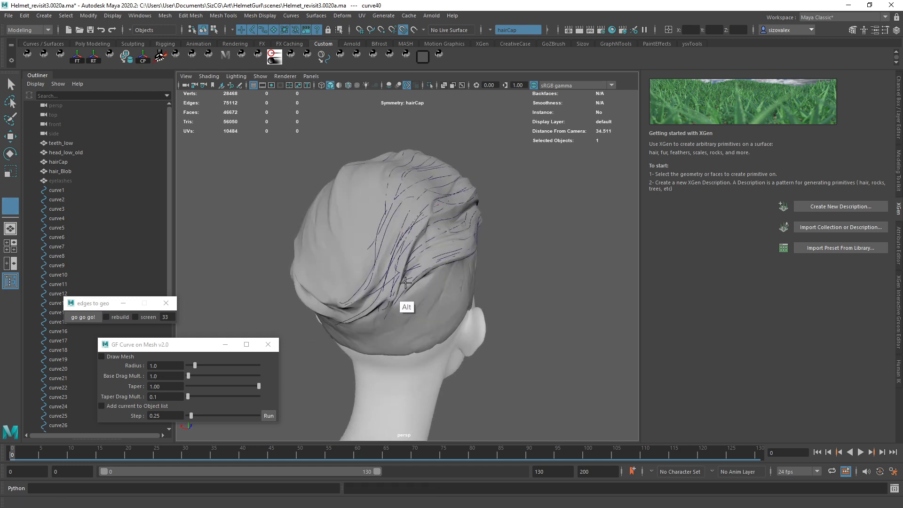
Draw guide curves over the rear strands, then pull back to view all curves from the front.
left_click_drag(405, 283, 413, 199)
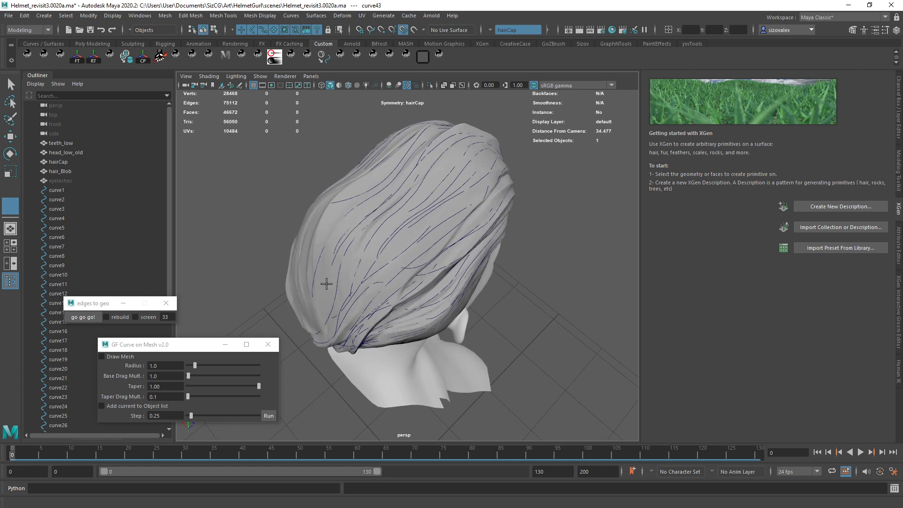
left_click_drag(346, 283, 420, 287)
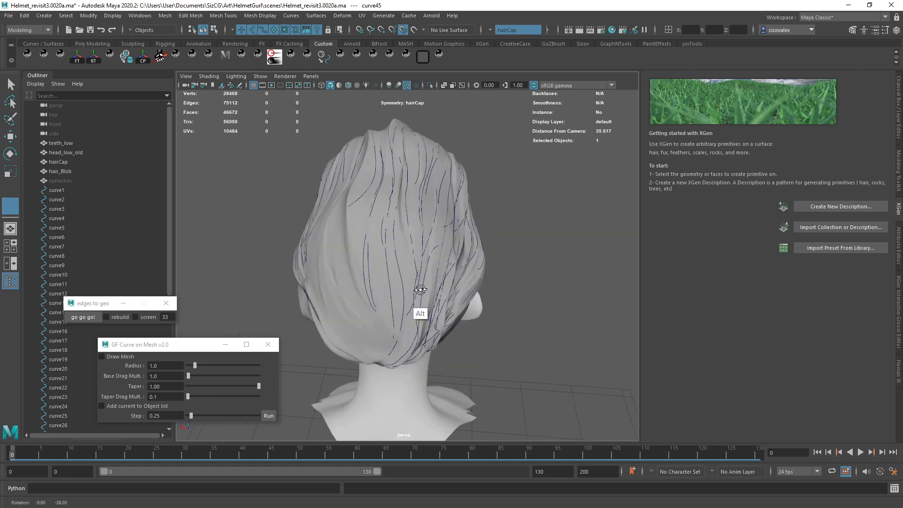
left_click_drag(420, 288, 420, 247)
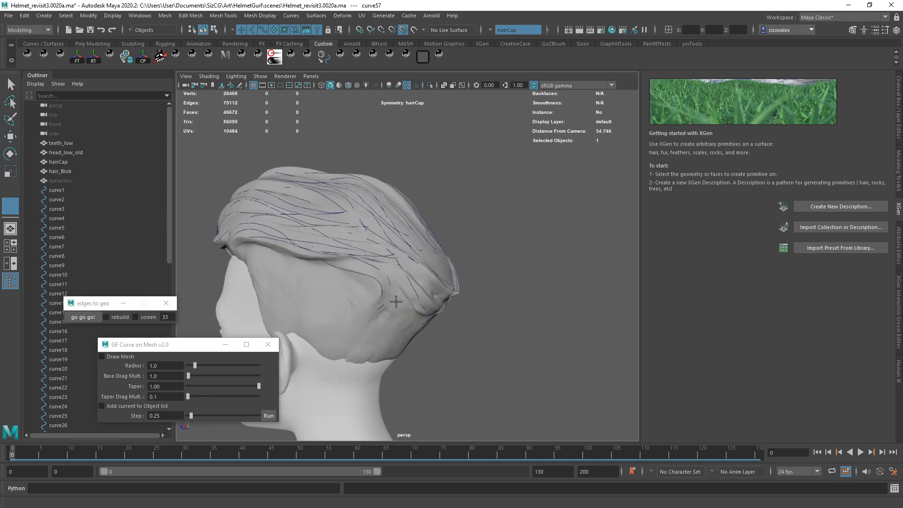
left_click_drag(395, 302, 369, 281)
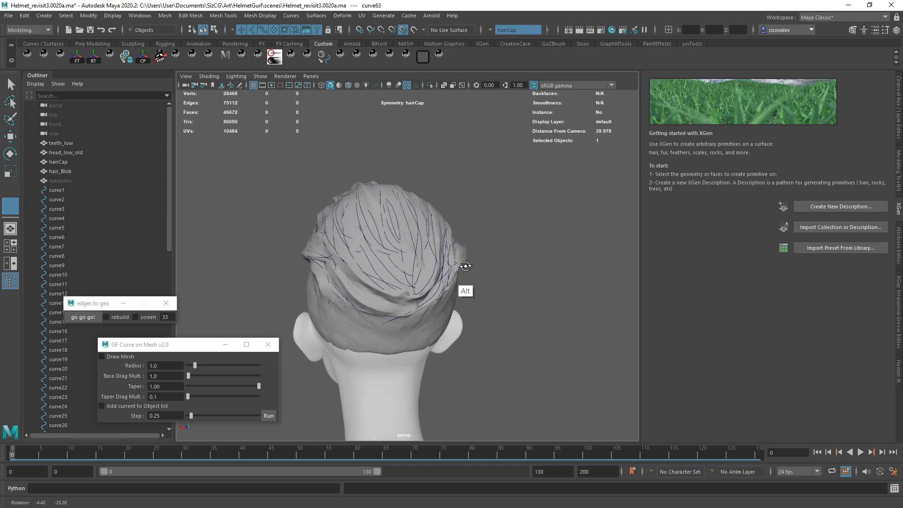
left_click_drag(466, 266, 420, 290)
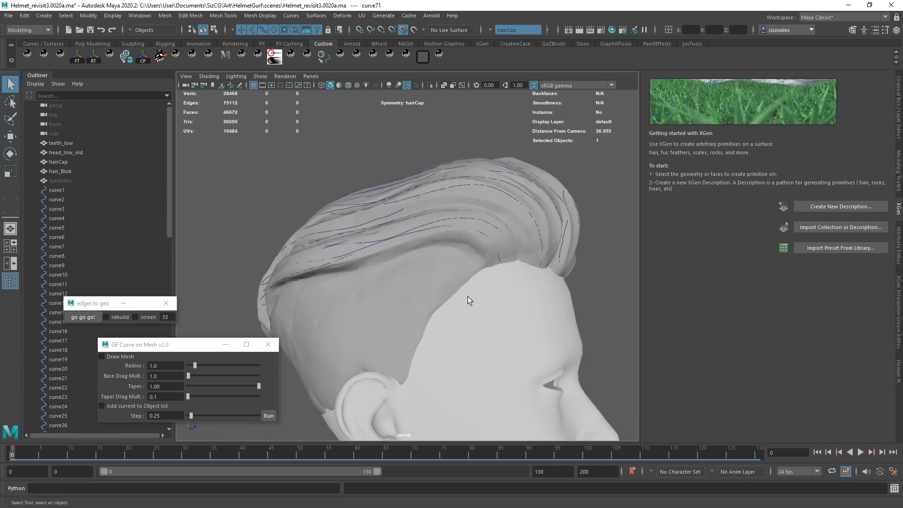
left_click_drag(466, 299, 346, 322)
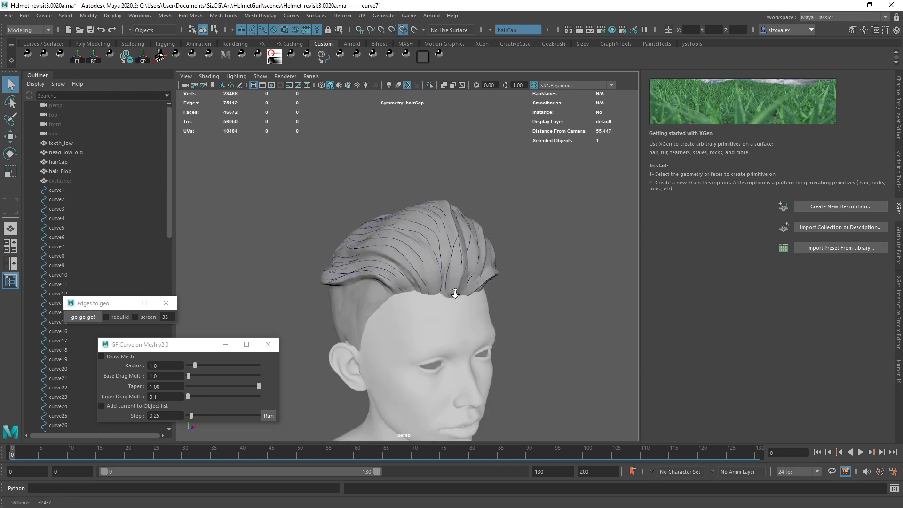
left_click_drag(455, 293, 507, 301)
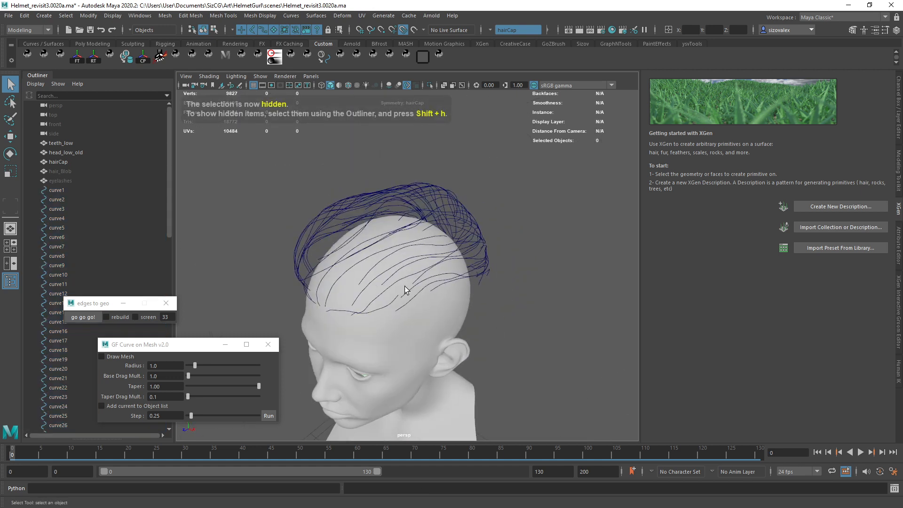
Select all 71 guide curves and rebuild them with screen 40 in edges to geo.
left_click_drag(403, 288, 569, 250)
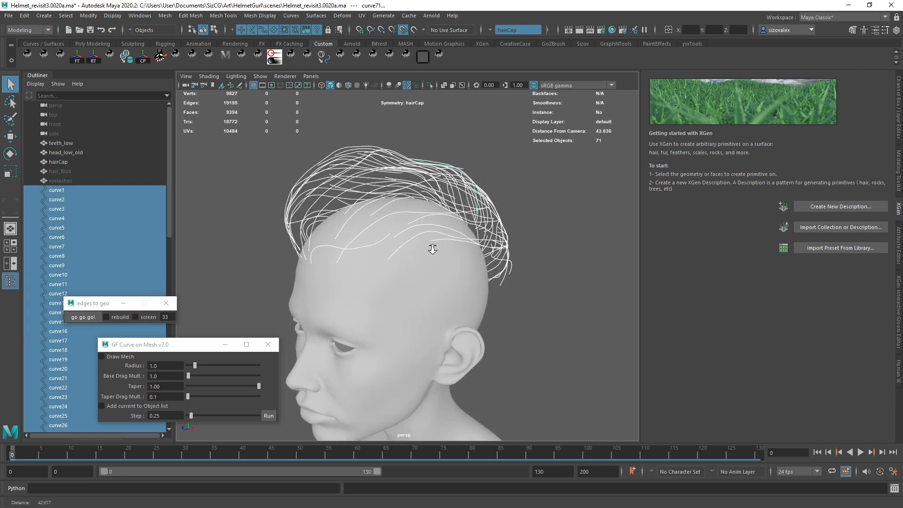
left_click_drag(431, 248, 466, 281)
type("40")
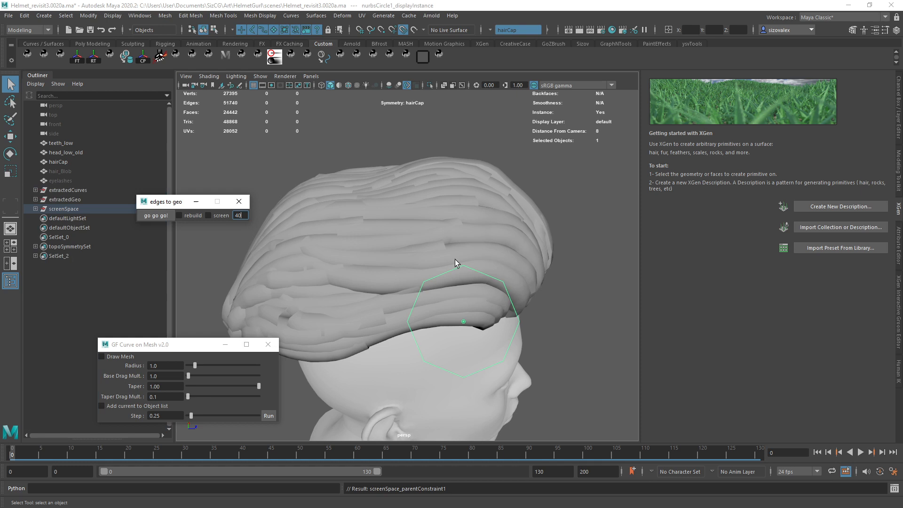
left_click(155, 214)
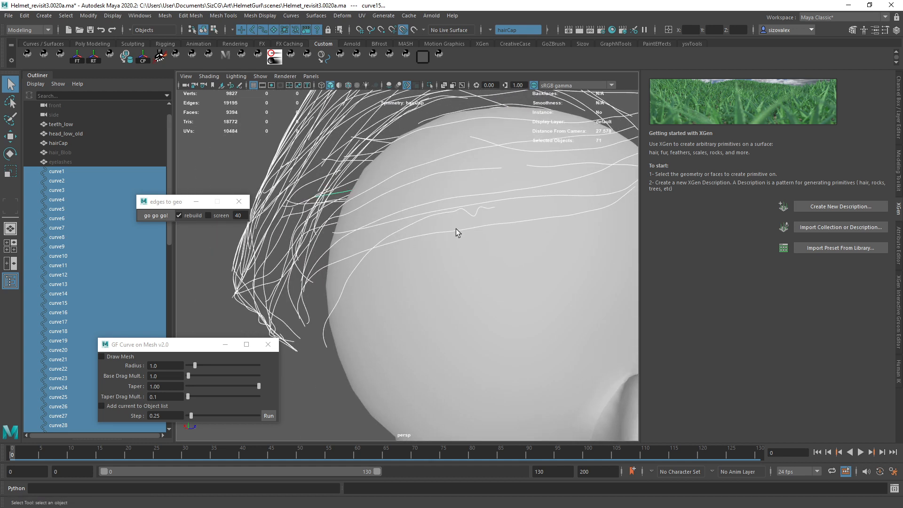
Smooth the kinks out of the selected guide curves with Curves > Smooth.
key("space")
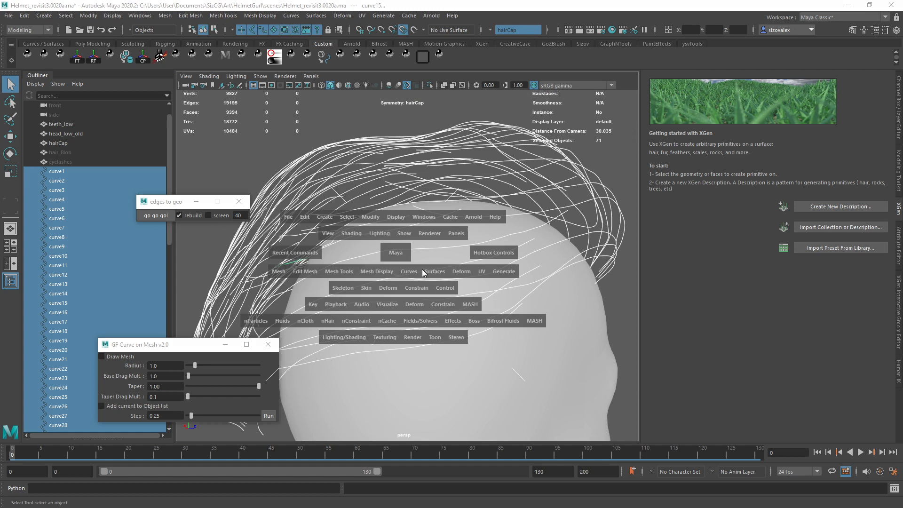
left_click(408, 272)
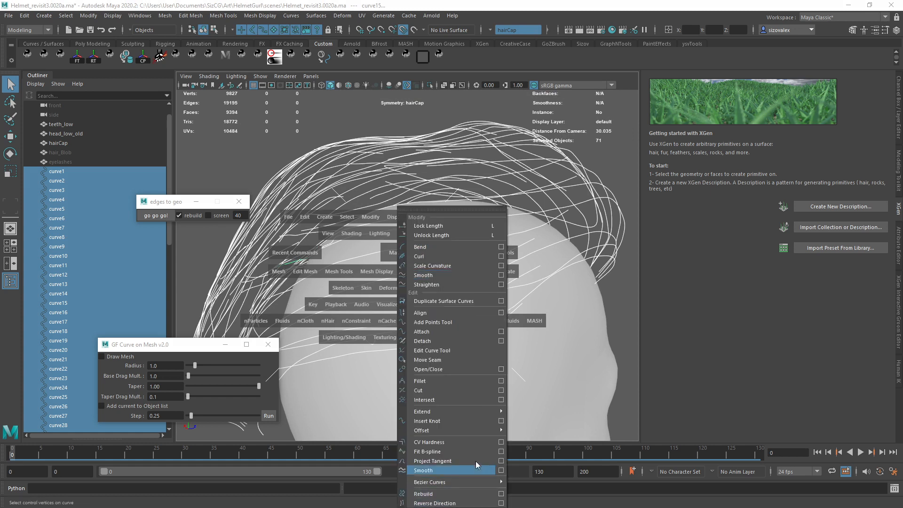
left_click(424, 470)
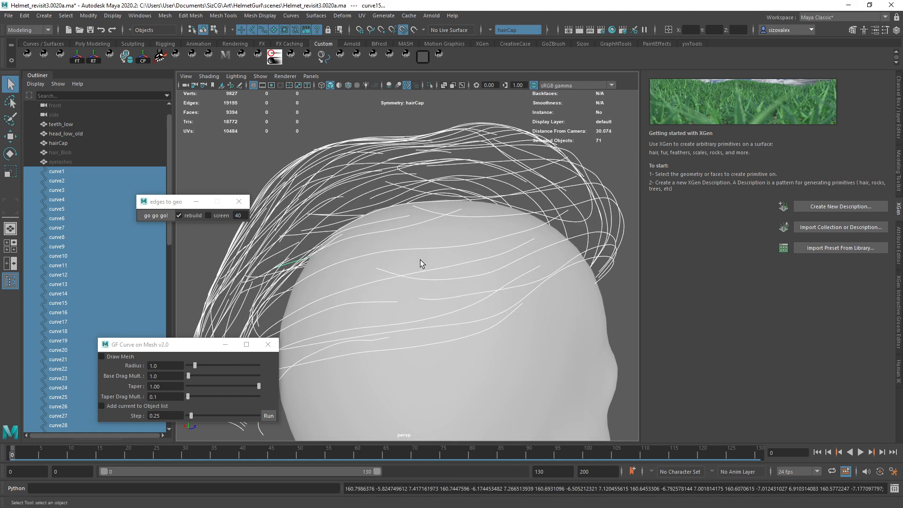
left_click_drag(420, 263, 374, 279)
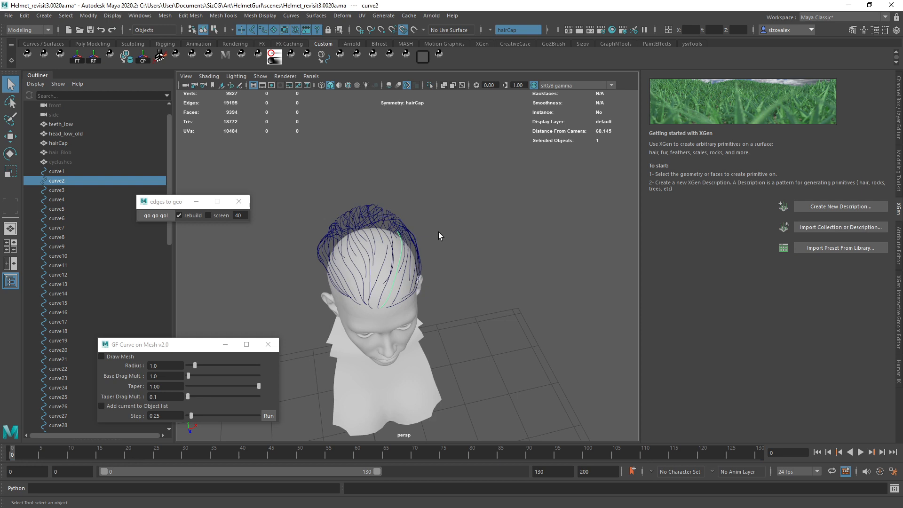
Move CVs of the rear guide curves lower around the nape, then switch to the side view.
left_click_drag(438, 236, 251, 255)
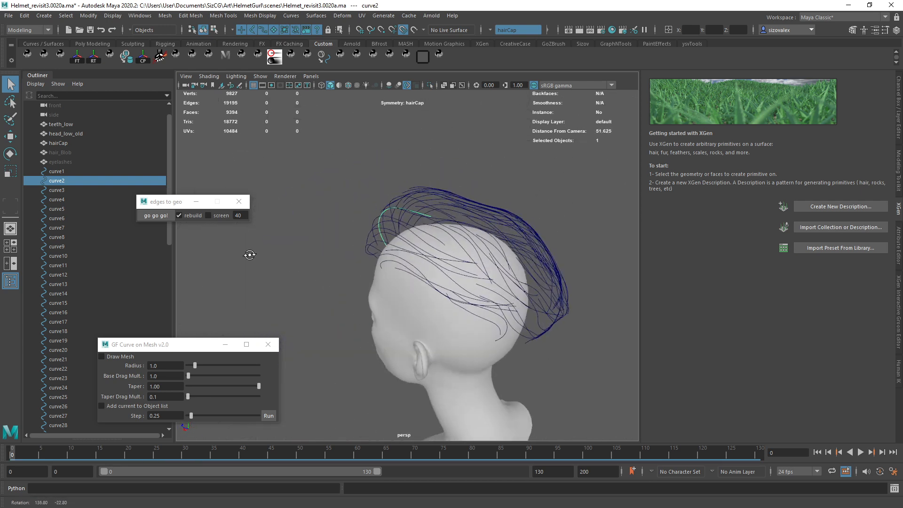
left_click_drag(249, 255, 620, 240)
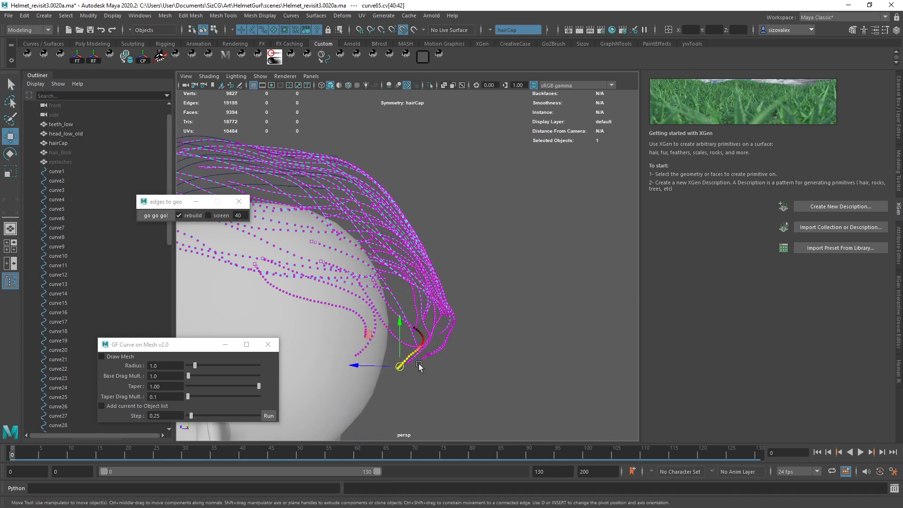
left_click_drag(400, 366, 413, 369)
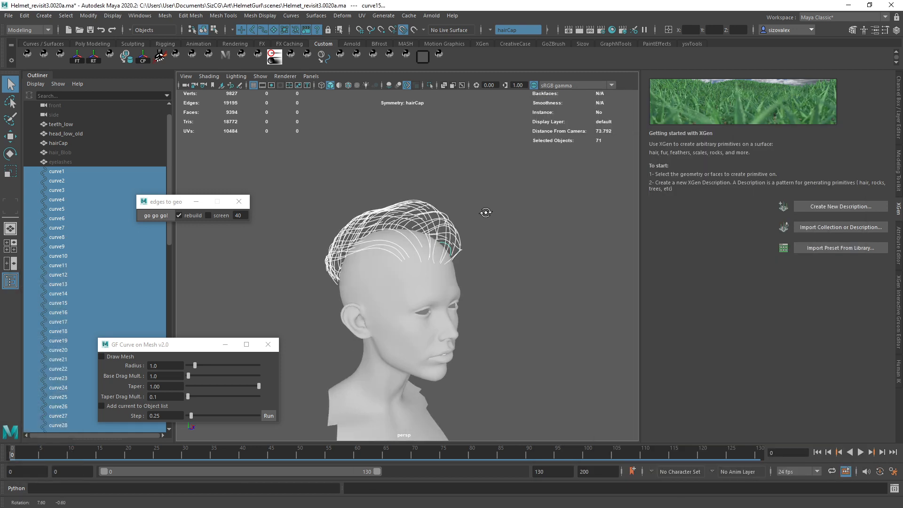
key("space")
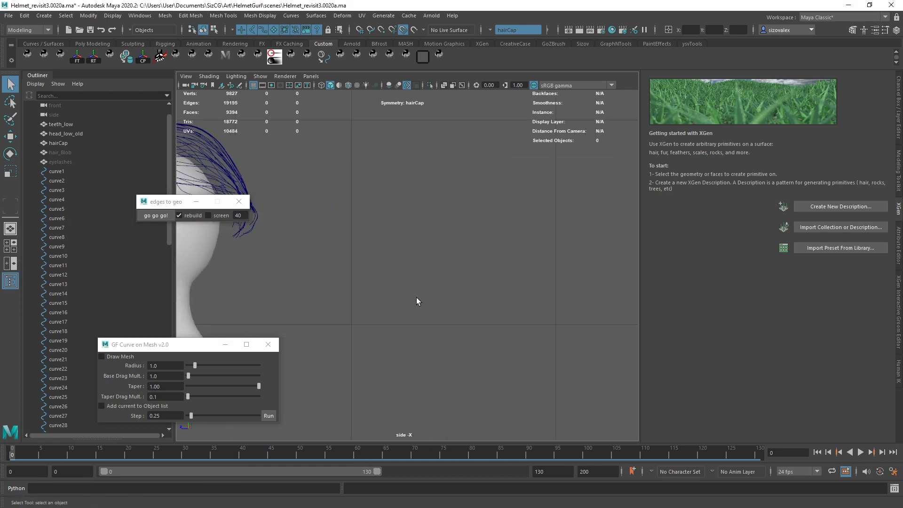
Create a CV curve beside the head that rises steeply then levels off.
key("space")
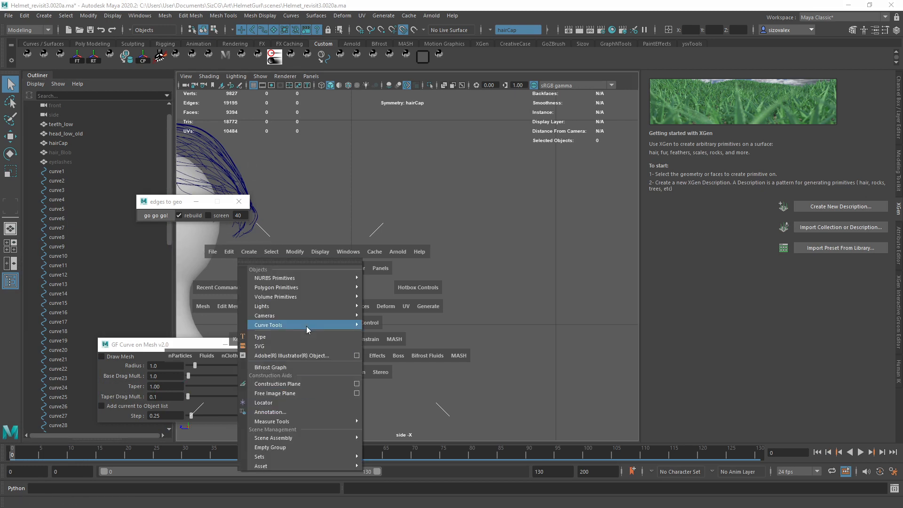
mouse_move(267, 324)
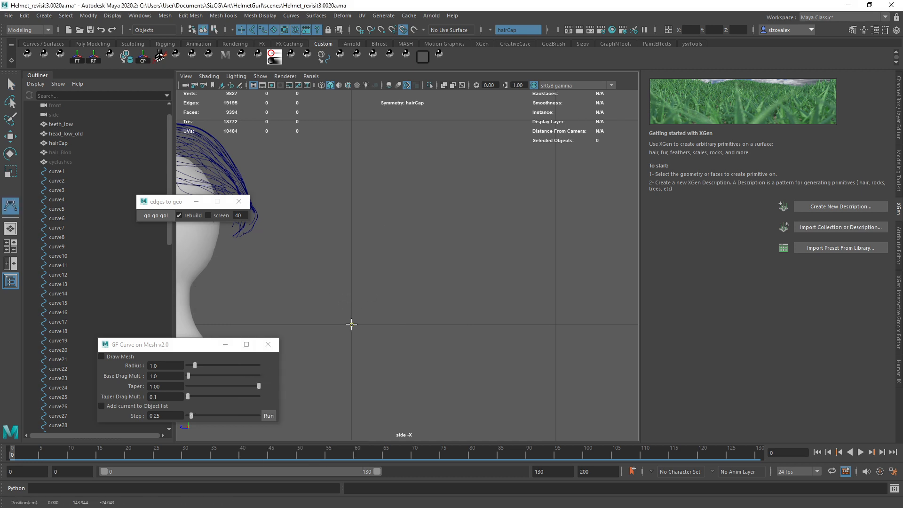
left_click(405, 269)
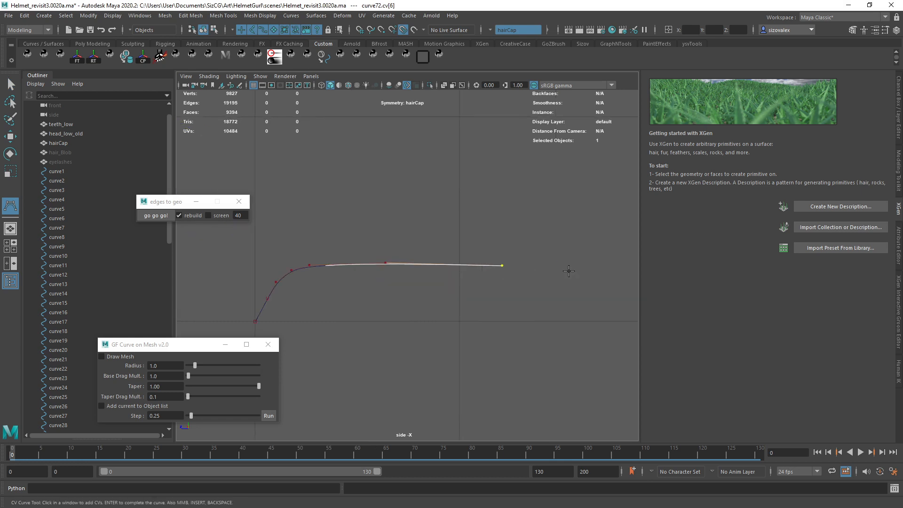
key("Return")
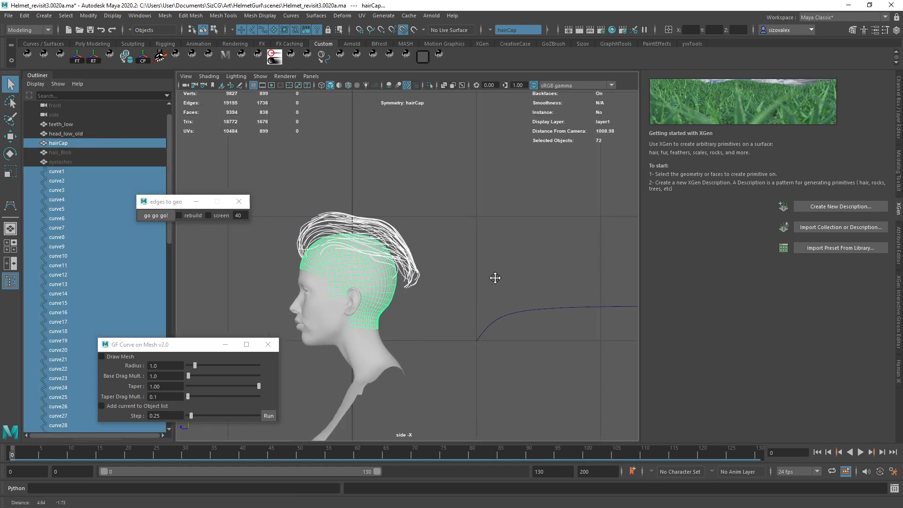
Rename curve72 in the Outliner to curve72_transition.
left_click(57, 378)
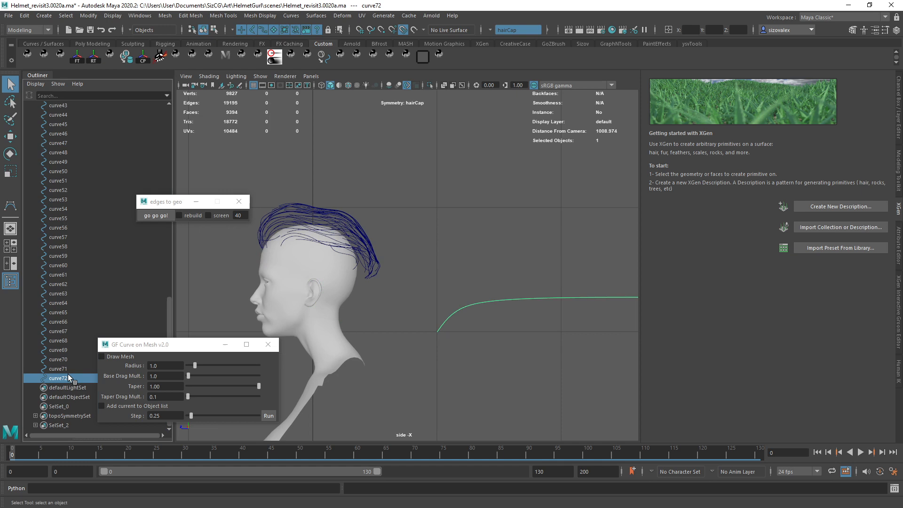
double_click(57, 377)
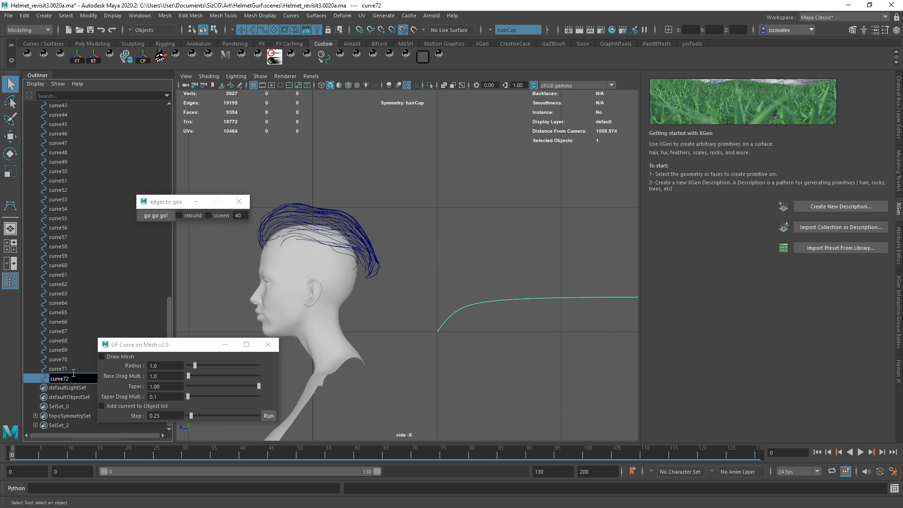
type("transition")
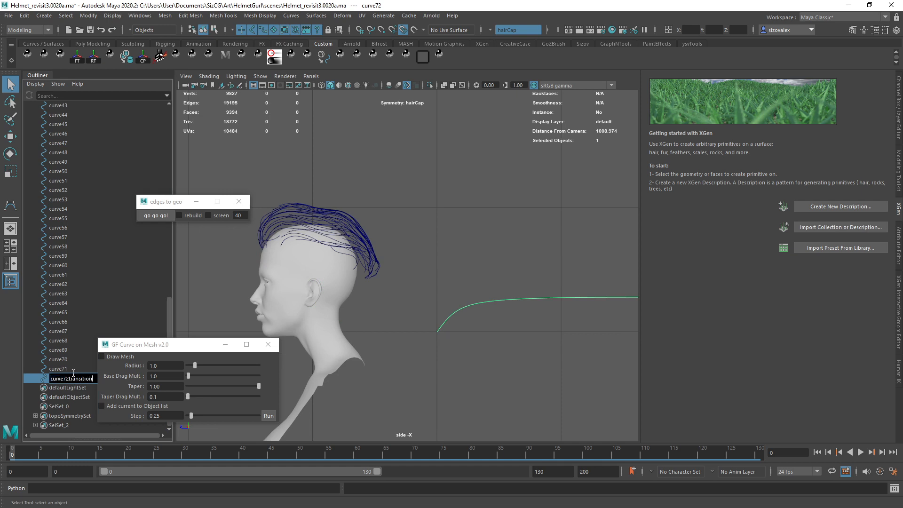
key("enter")
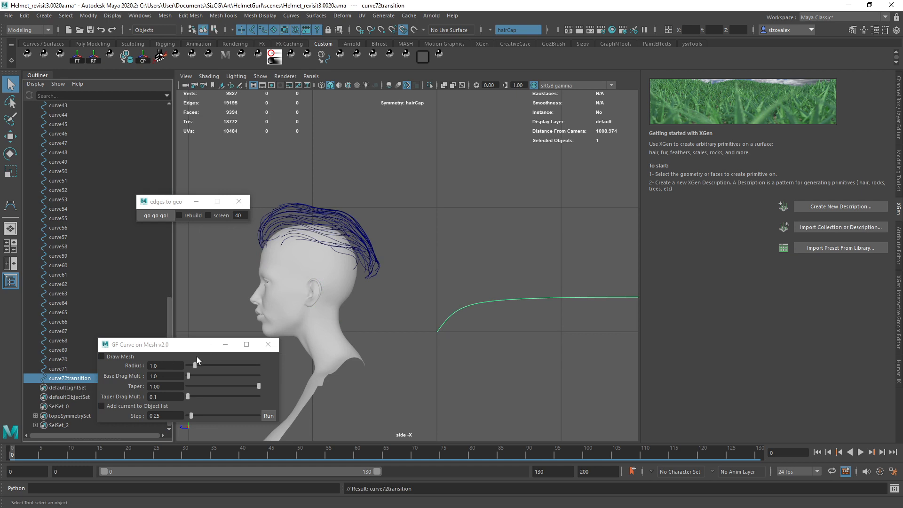
double_click(62, 378)
type("_")
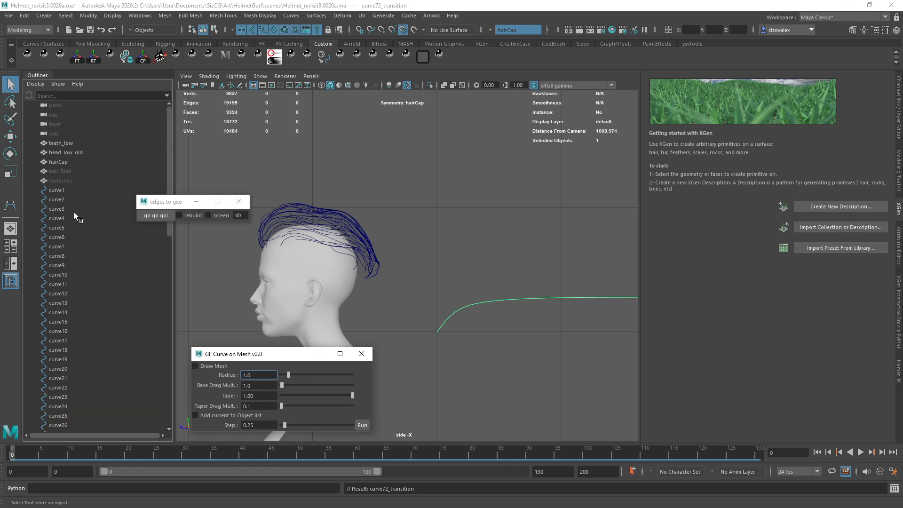
mouse_move(71, 192)
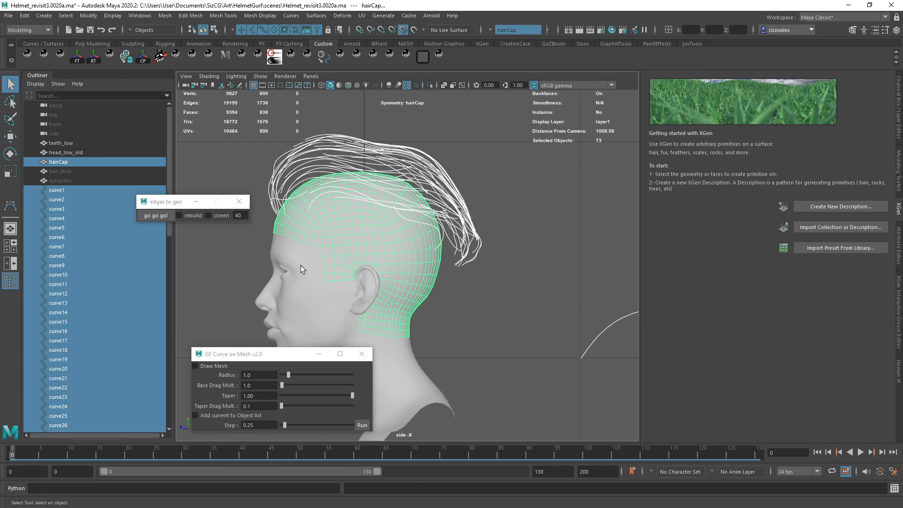
mouse_move(340, 249)
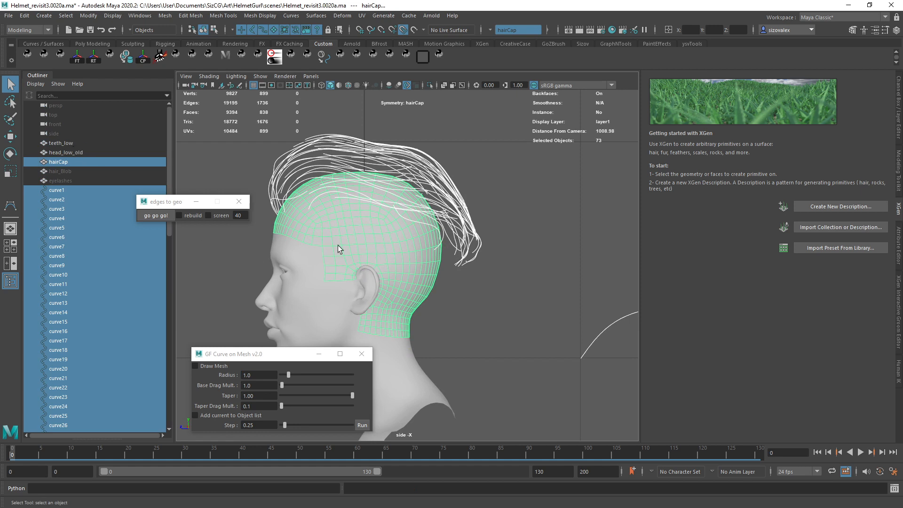
mouse_move(267, 356)
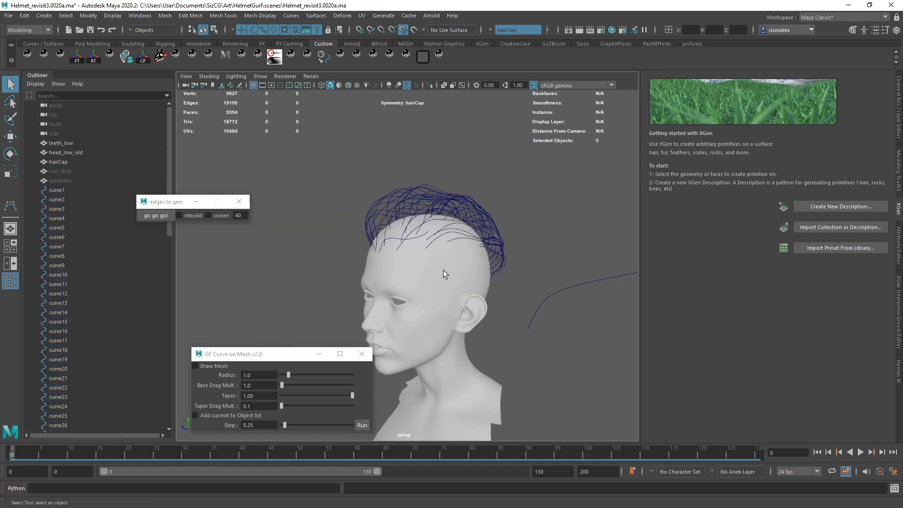
Create XGen spline description description1dsada on hairCap, placed randomly and shaped by guides.
left_click(58, 161)
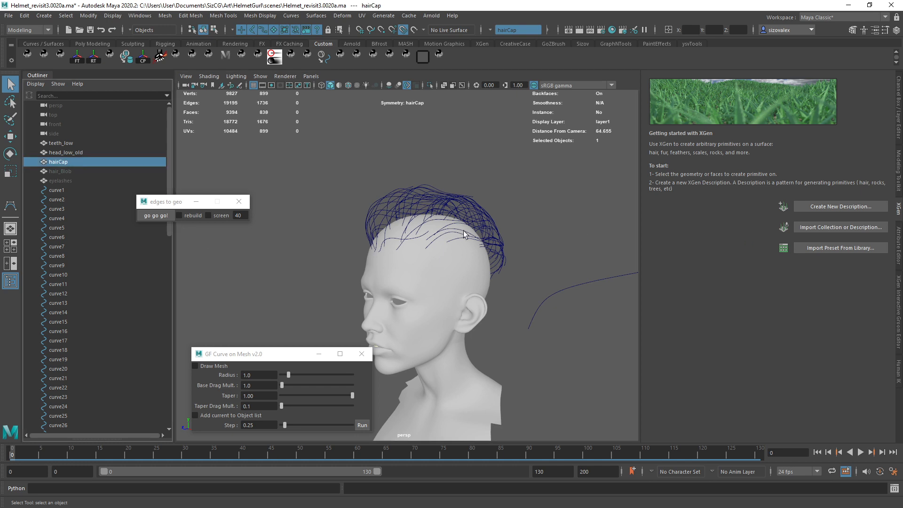
left_click(839, 206)
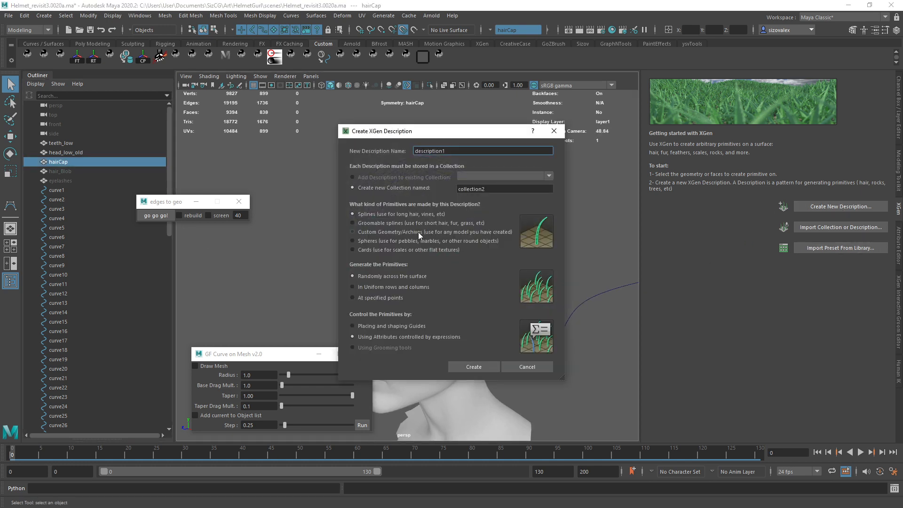
left_click(481, 151)
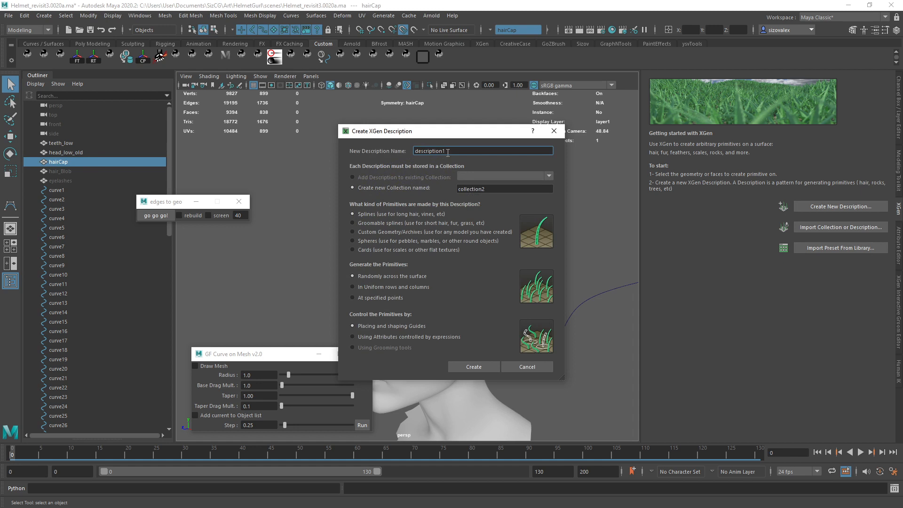
type("dsada")
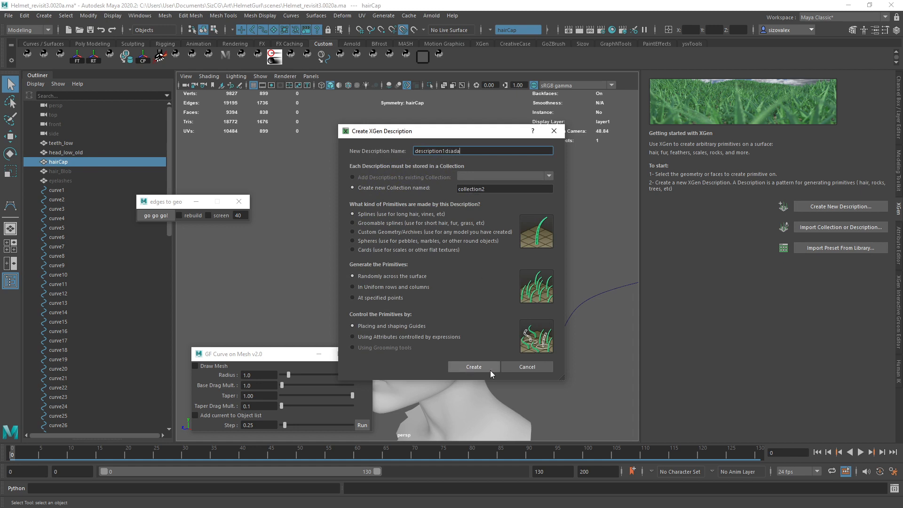
left_click(472, 367)
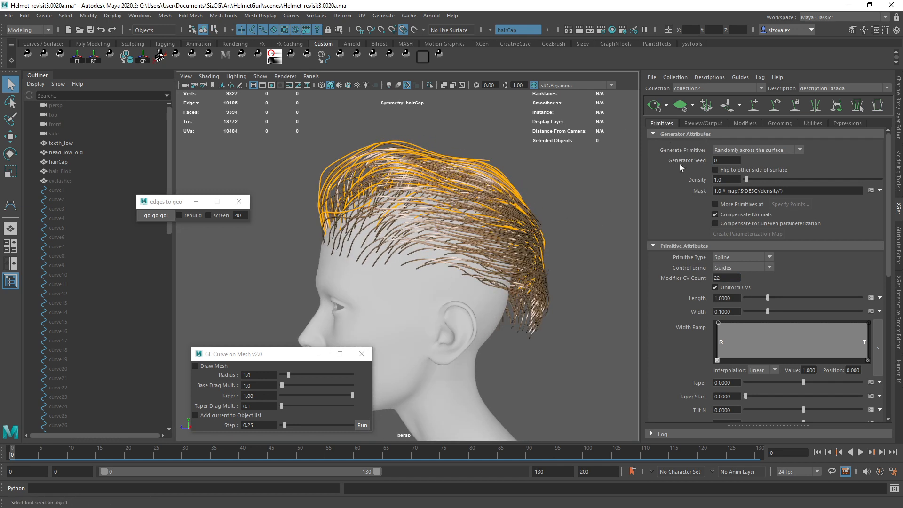
Set the hair Width to about 0.02 with Density 42.515, Taper 1.0 and Taper Start 0.695.
left_click_drag(783, 311, 746, 311)
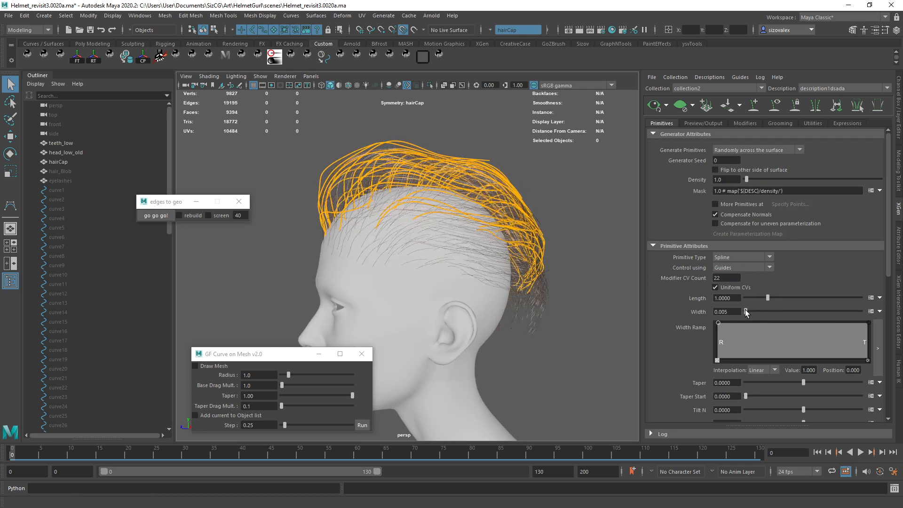
left_click_drag(745, 310, 750, 310)
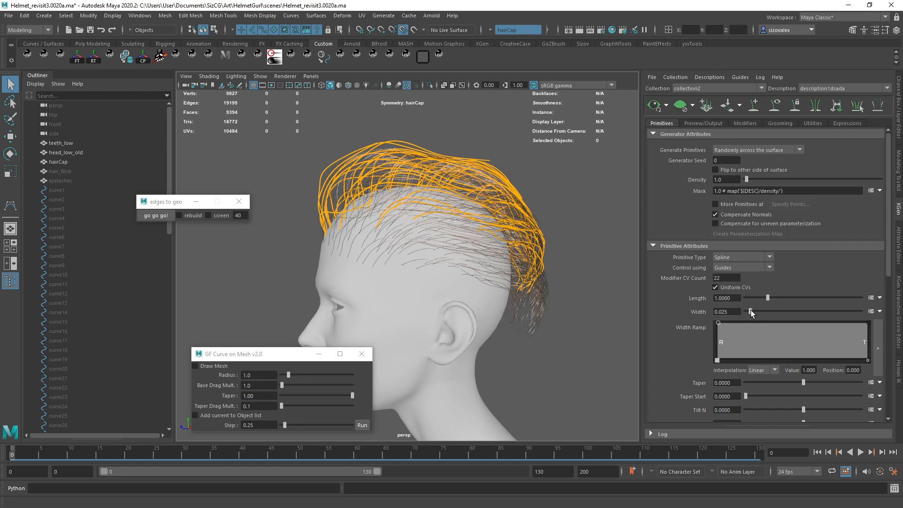
left_click_drag(751, 311, 750, 310)
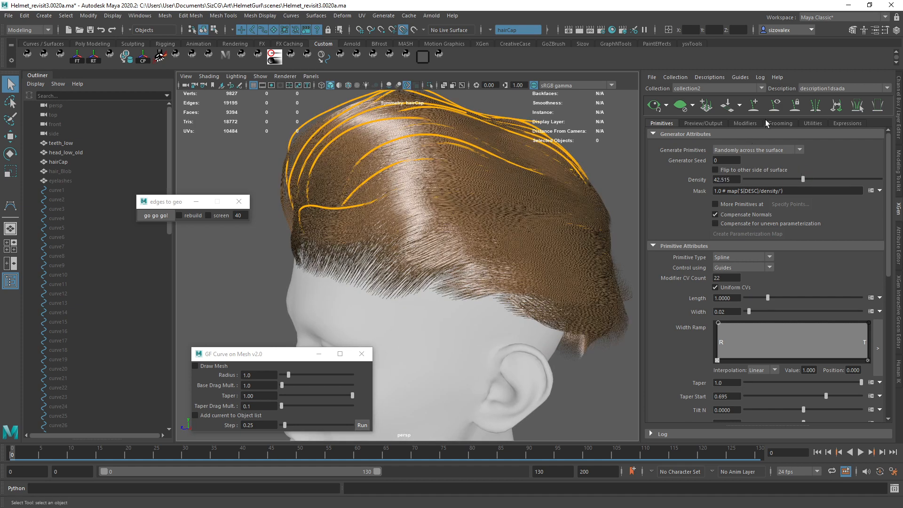
left_click_drag(403, 231, 495, 215)
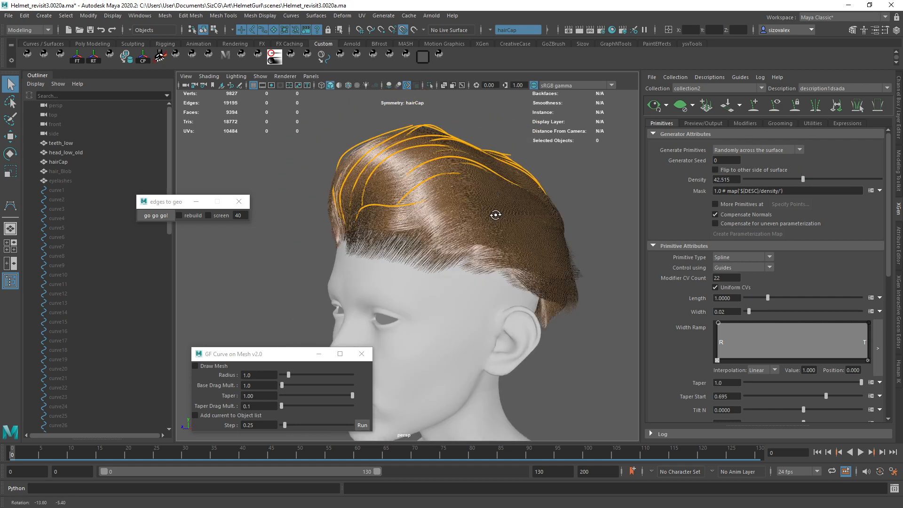
left_click_drag(494, 214, 540, 271)
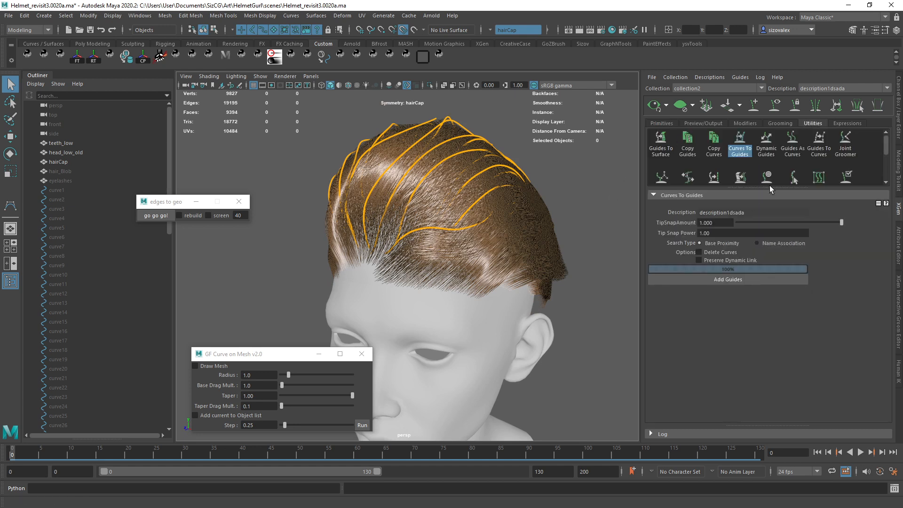
Add a Clumping modifier with saved setup maps, then add a Cut modifier.
left_click(744, 123)
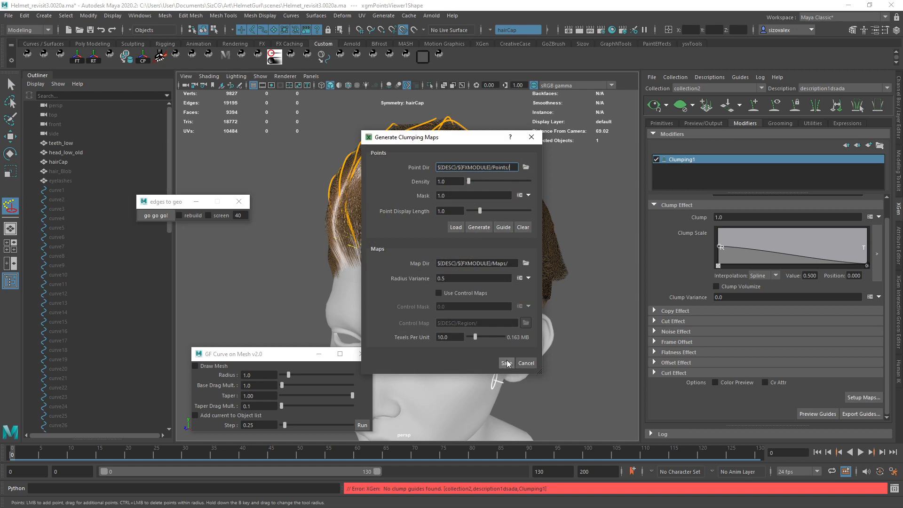
left_click(525, 362)
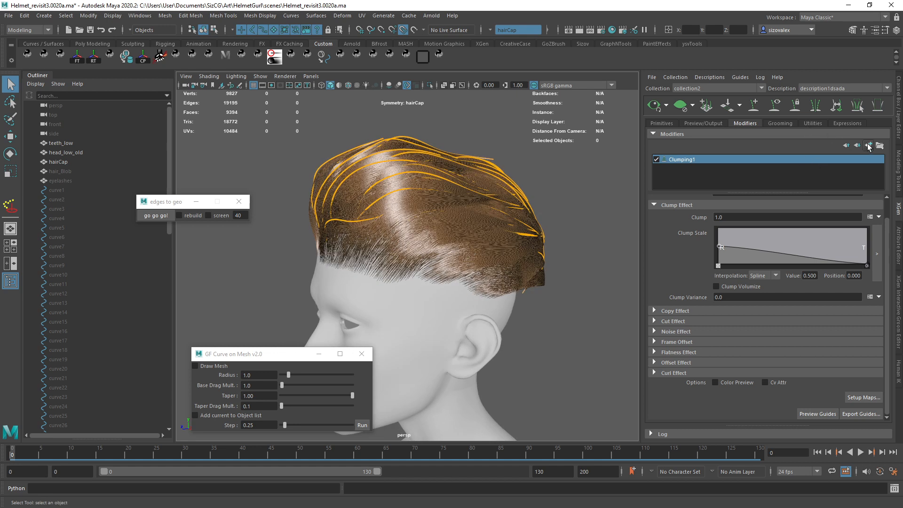
left_click(870, 145)
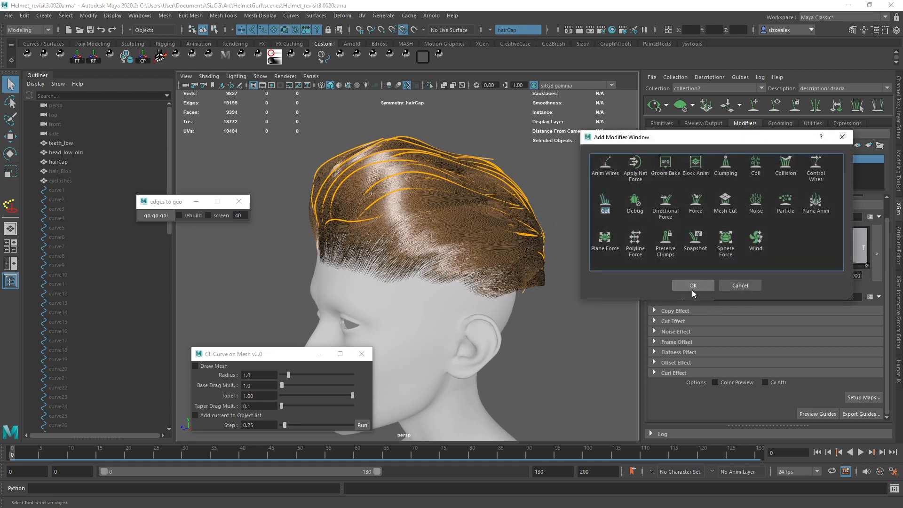
left_click(692, 285)
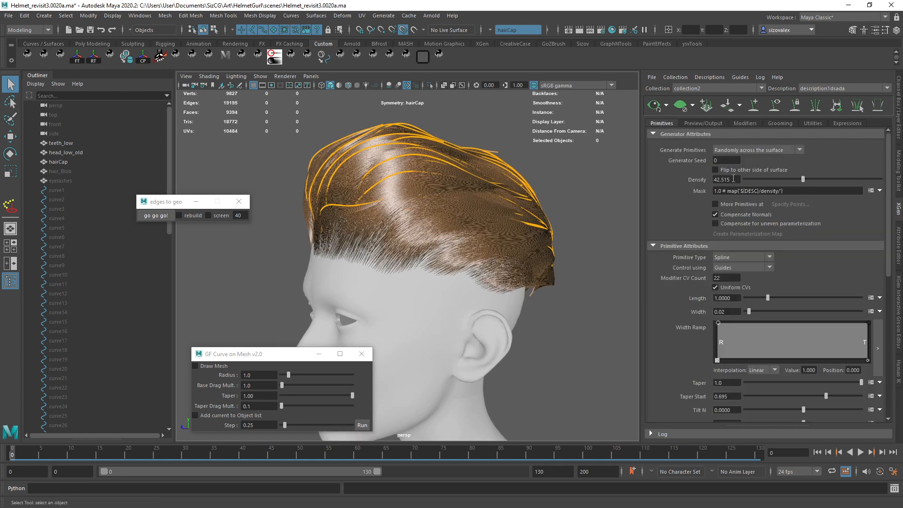
scroll("down", 3)
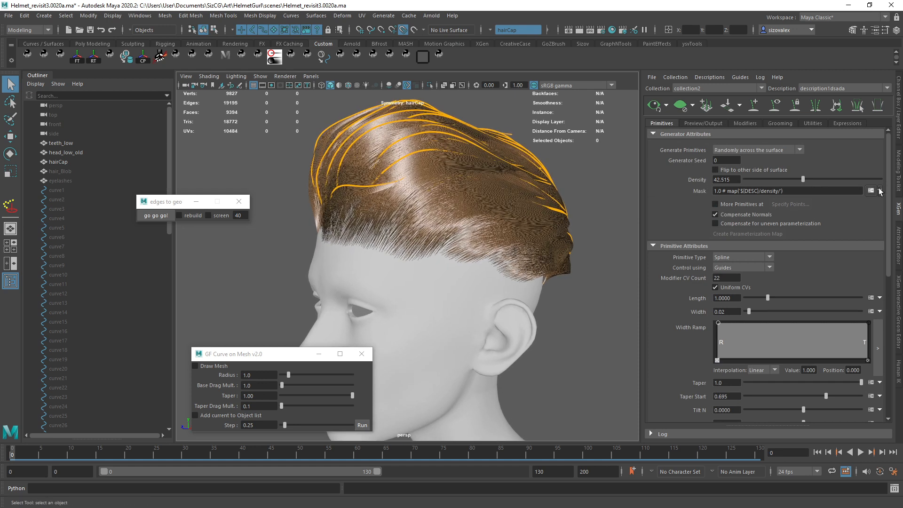
Create a paintable density mask map named 'mask' and start the 3D Paint Tool.
left_click(871, 190)
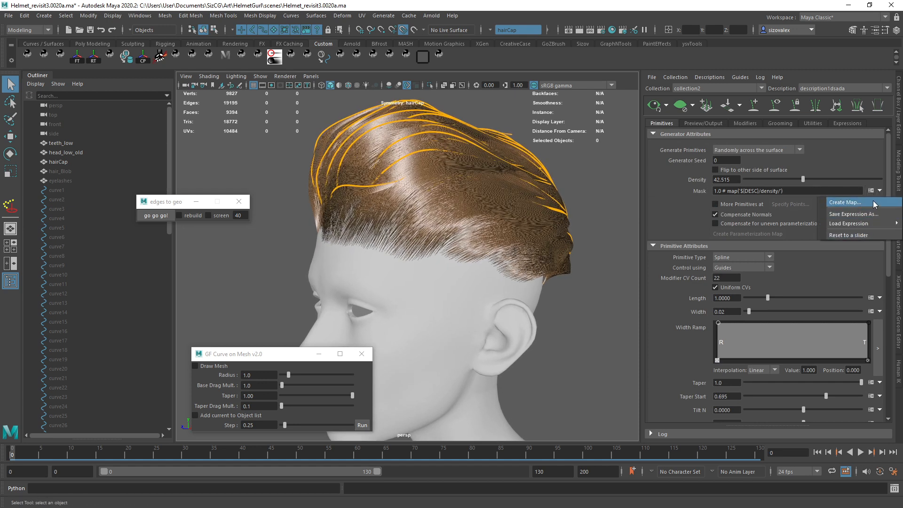
left_click(844, 202)
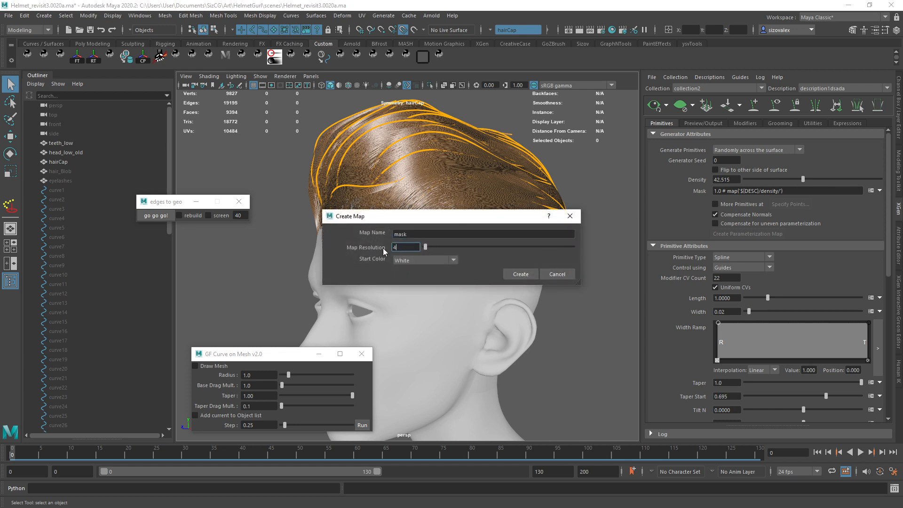
left_click(518, 274)
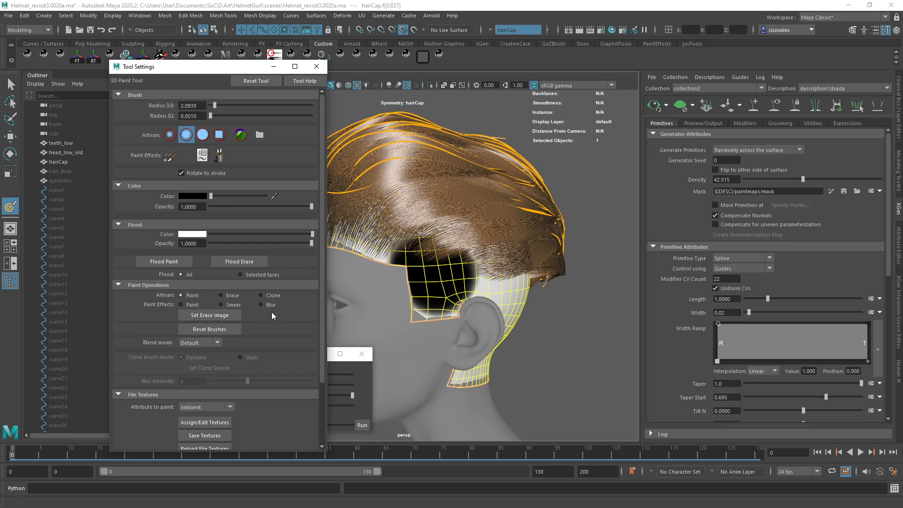
left_click(203, 135)
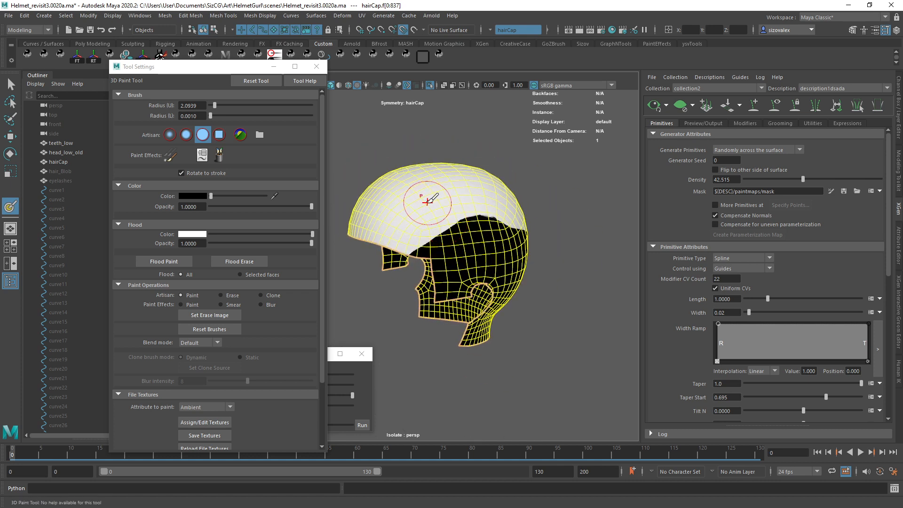
Paint the mask white on the cap's top and black below, checking from behind.
left_click_drag(429, 202, 501, 282)
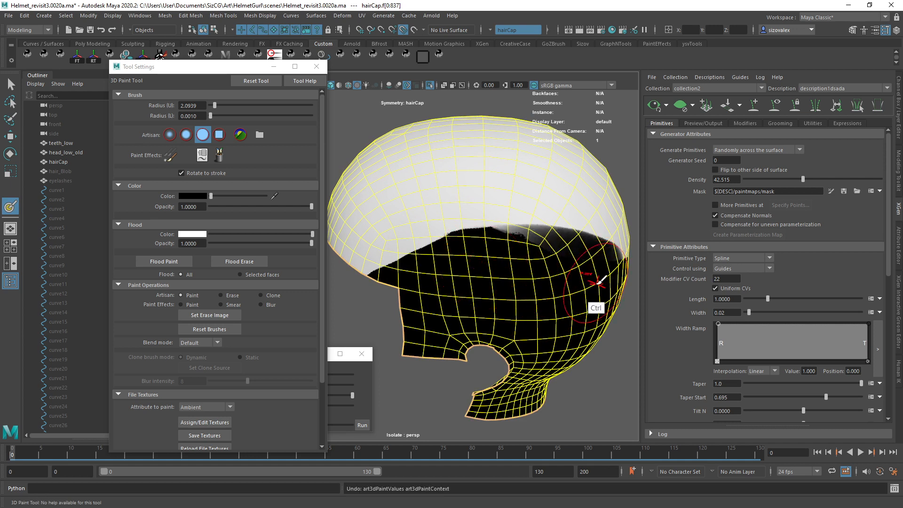
left_click_drag(596, 283, 489, 256)
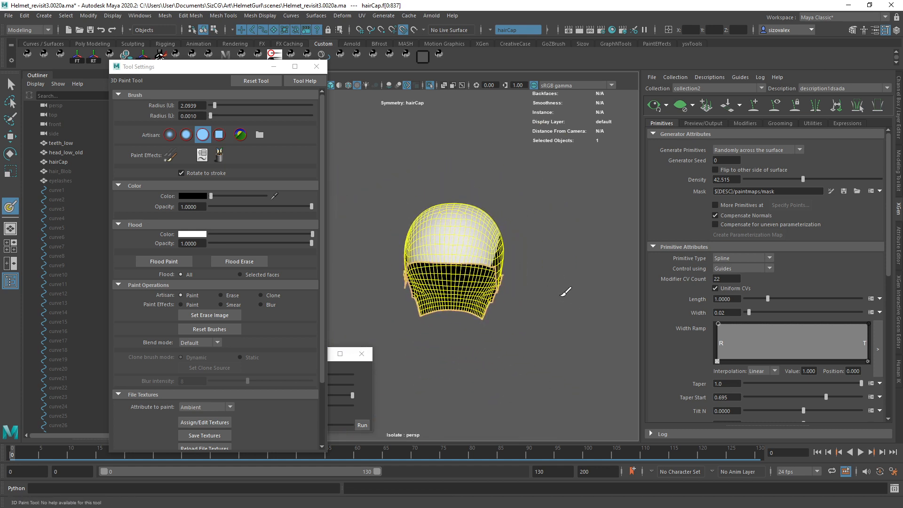
left_click_drag(472, 259, 489, 265)
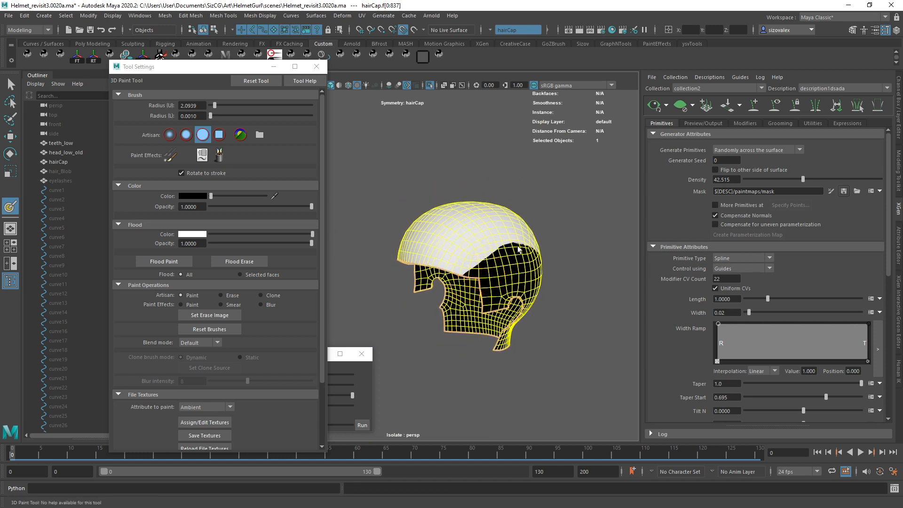
left_click(10, 85)
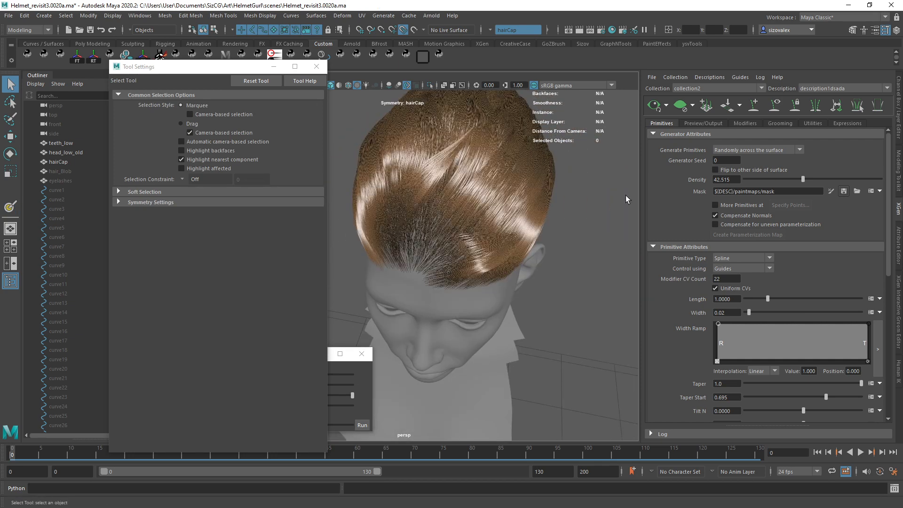
left_click(774, 104)
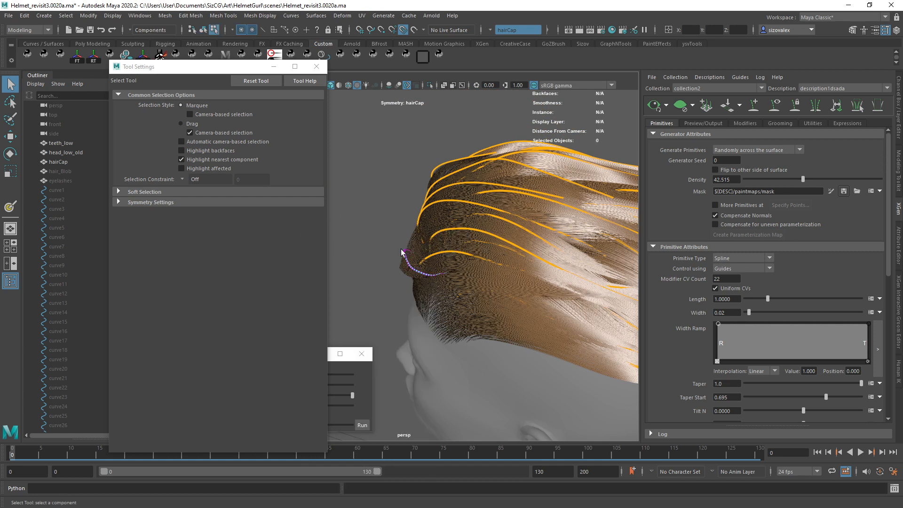
key("w")
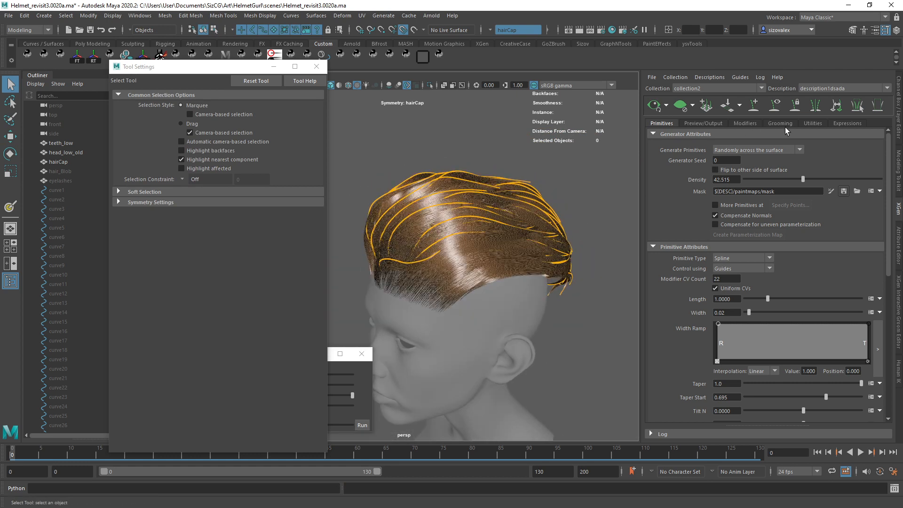
Set Clumping1's Noise Effect to noise about 1.765 and frequency about 0.135.
left_click(744, 123)
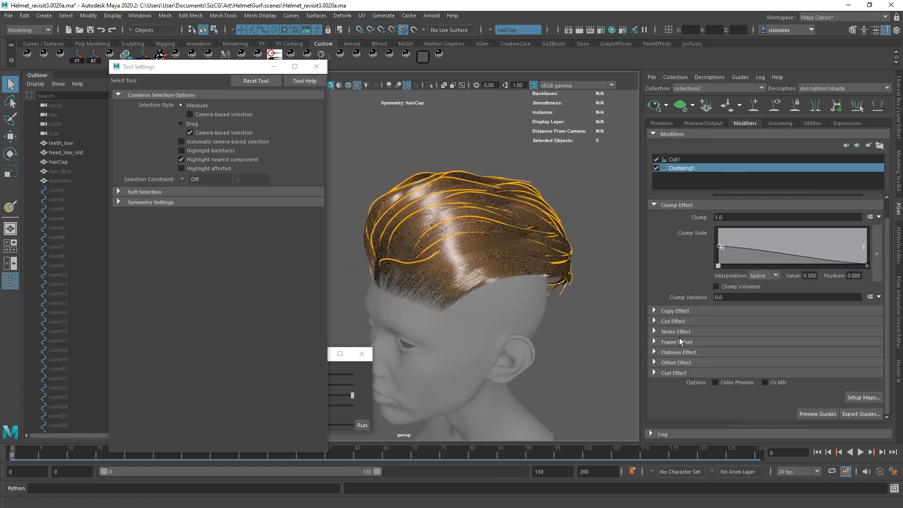
left_click(674, 331)
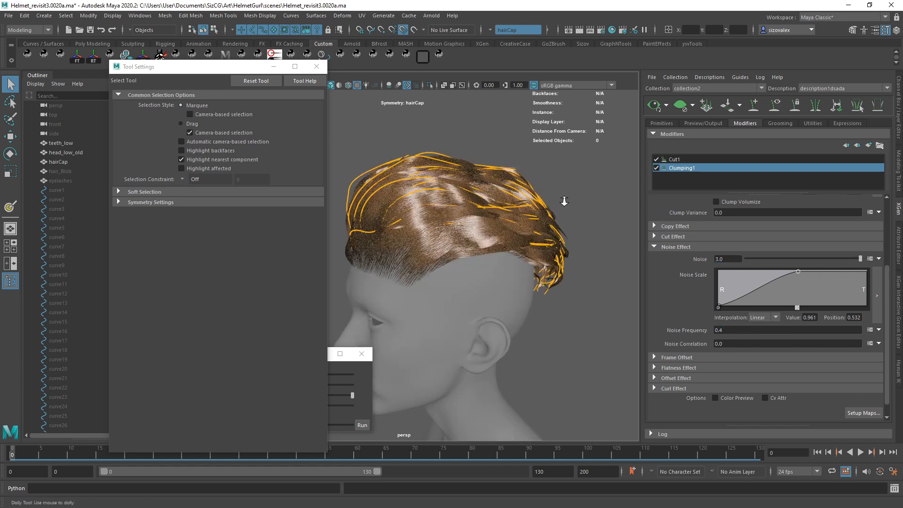
left_click_drag(564, 200, 457, 267)
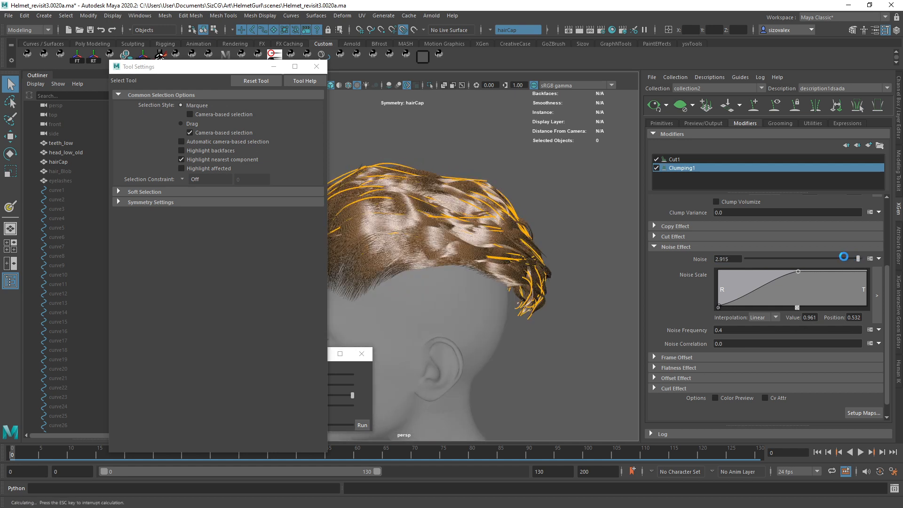
left_click_drag(842, 258, 824, 258)
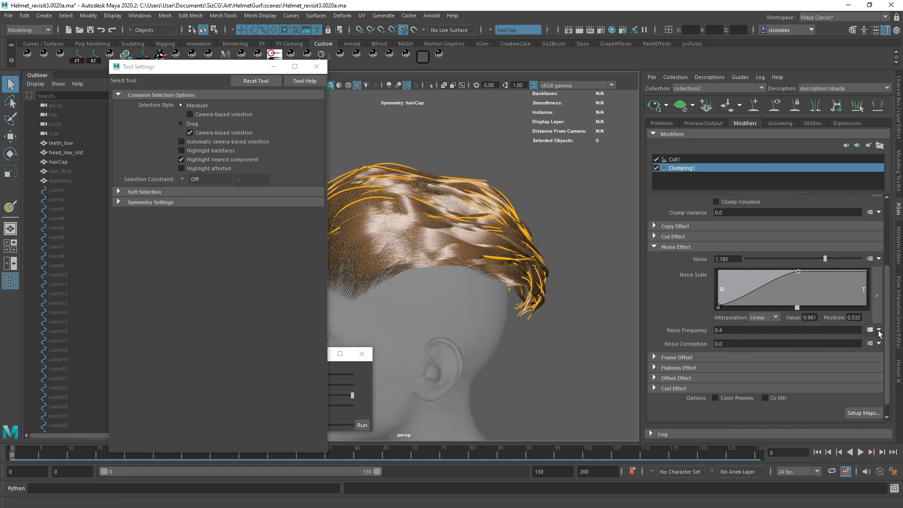
left_click_drag(824, 329, 805, 329)
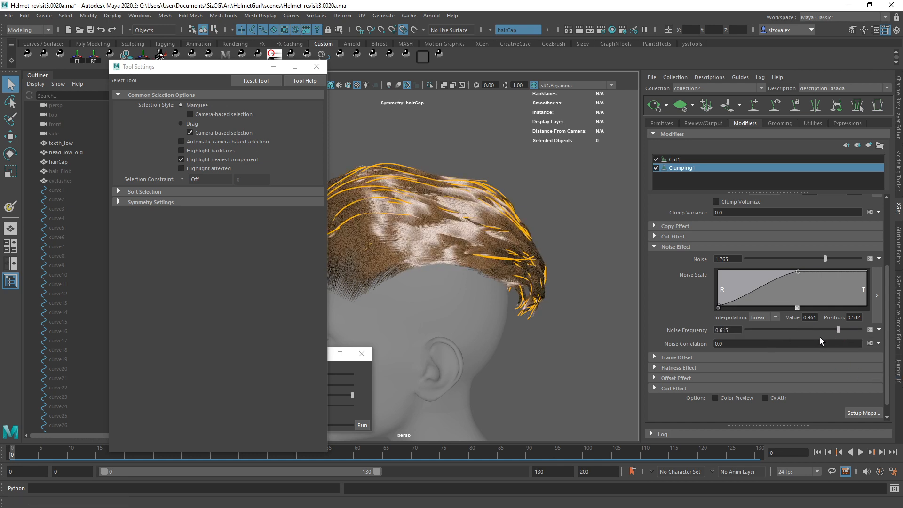
left_click_drag(838, 329, 797, 330)
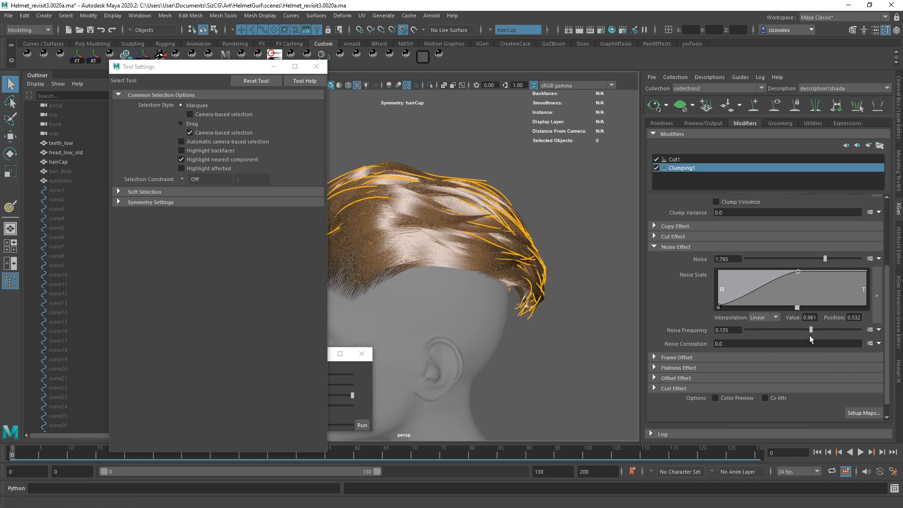